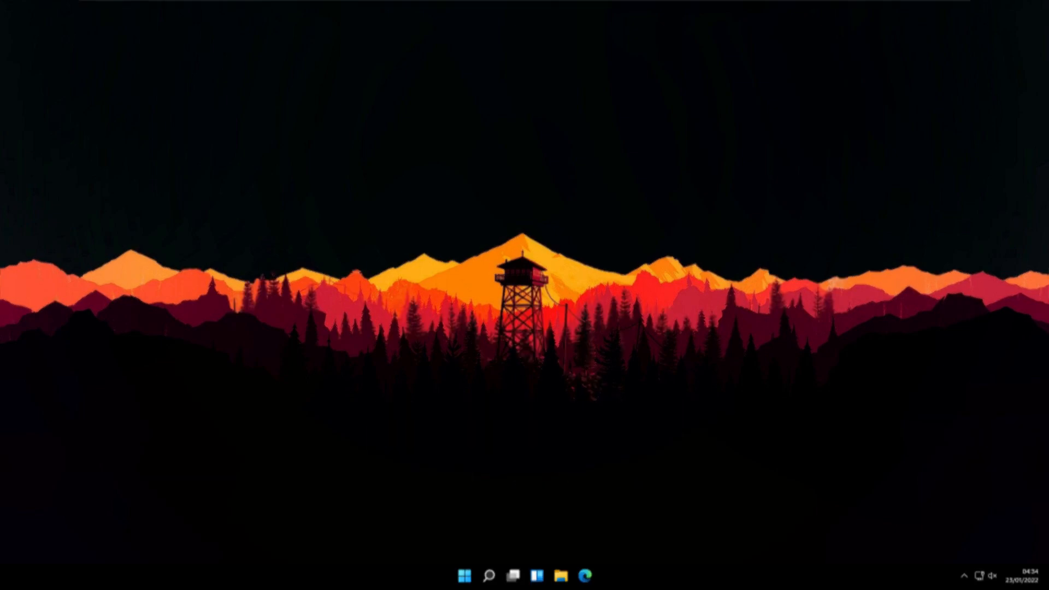
Step: Launch Windows 11 Settings from the Start menu, opening on the System page
left_click(463, 576)
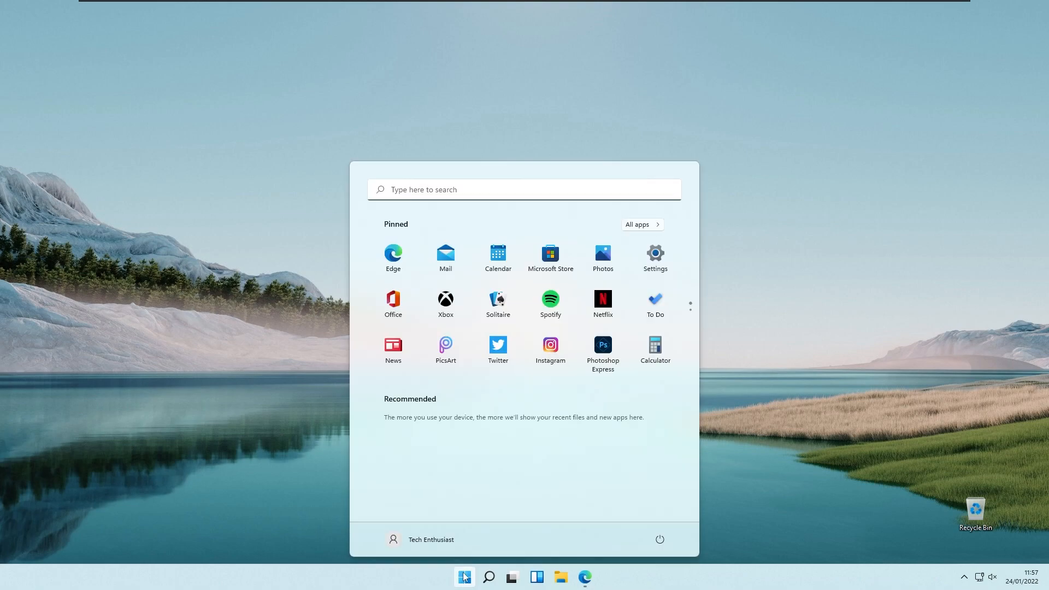
left_click(654, 259)
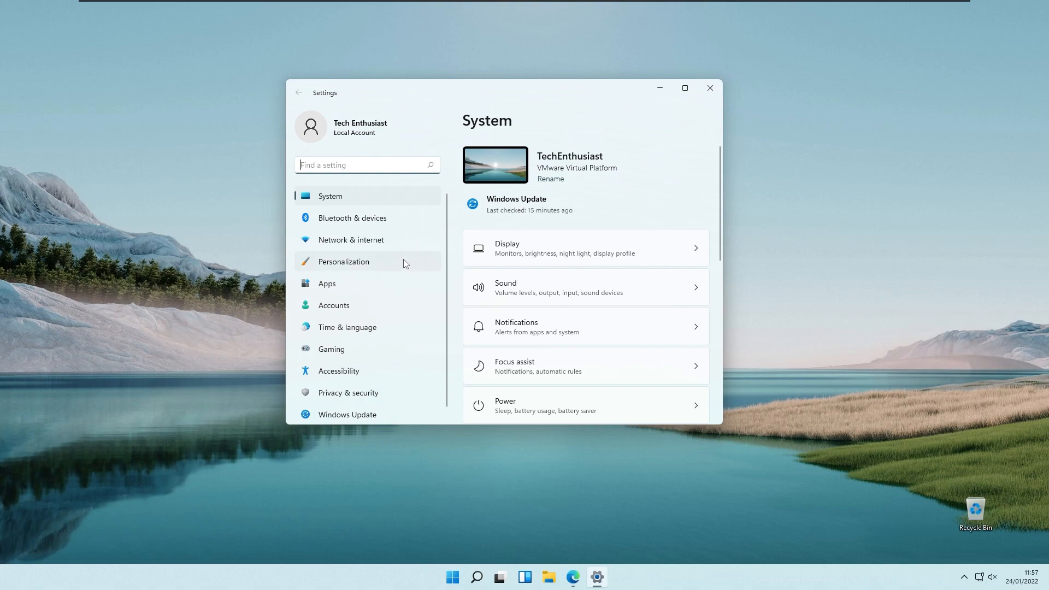
mouse_move(595, 577)
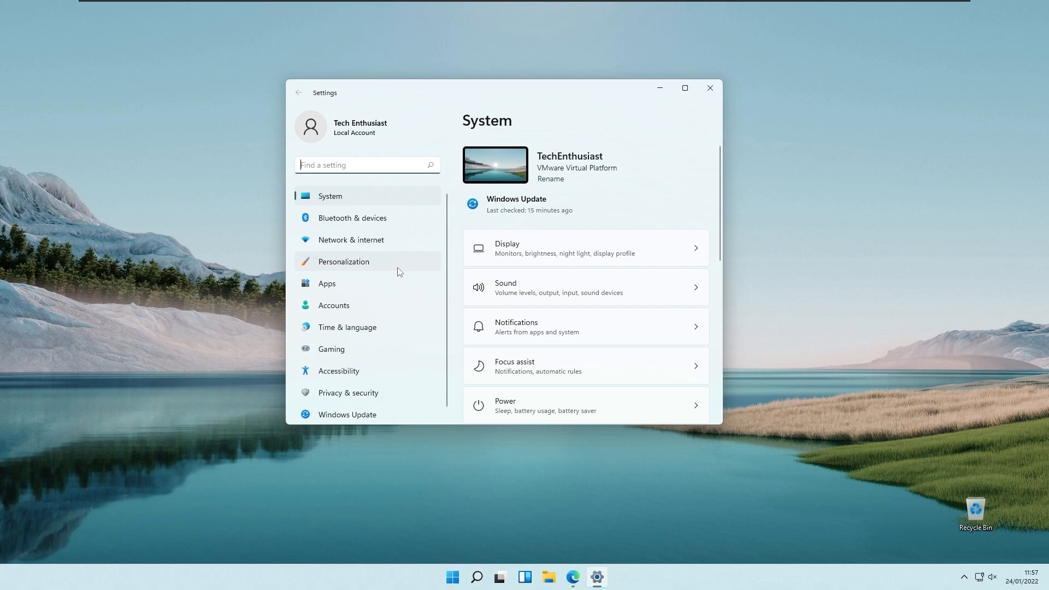
Step: Set a custom black accent colour in Personalization > Colors, then close Settings
left_click(343, 261)
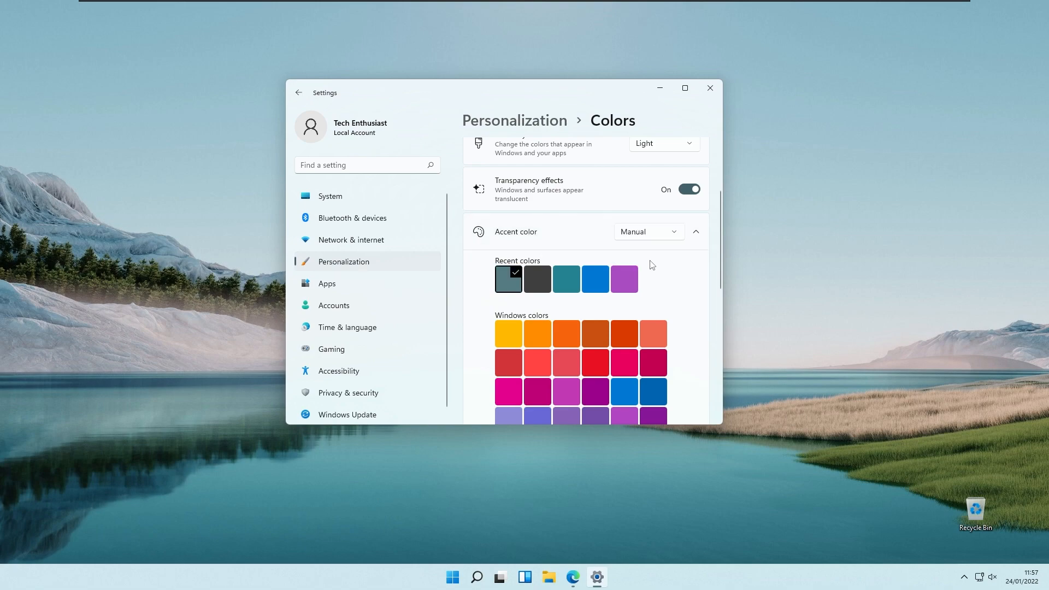
scroll("down", 3)
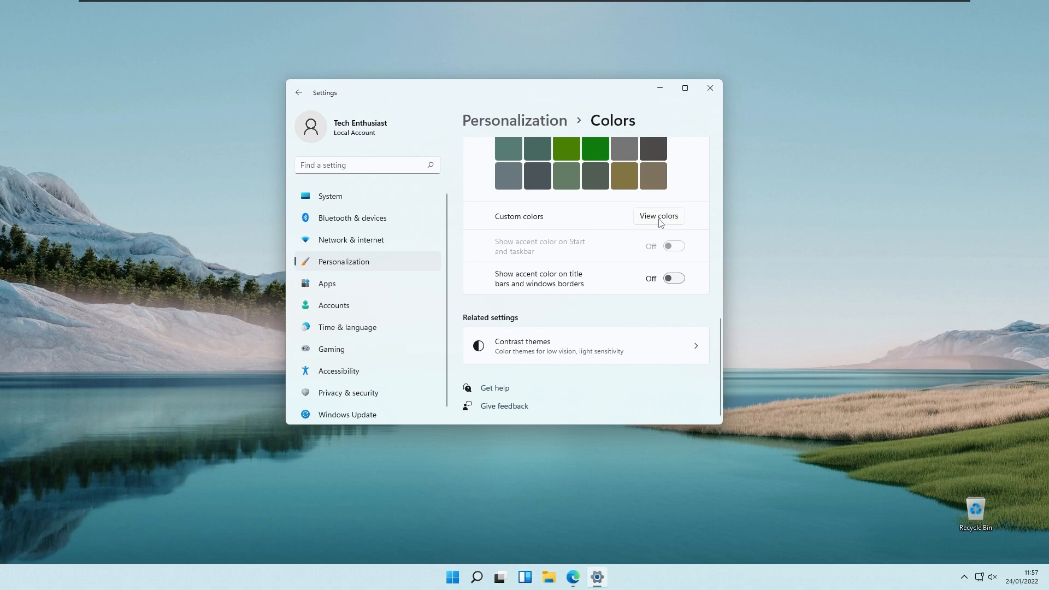
left_click(657, 215)
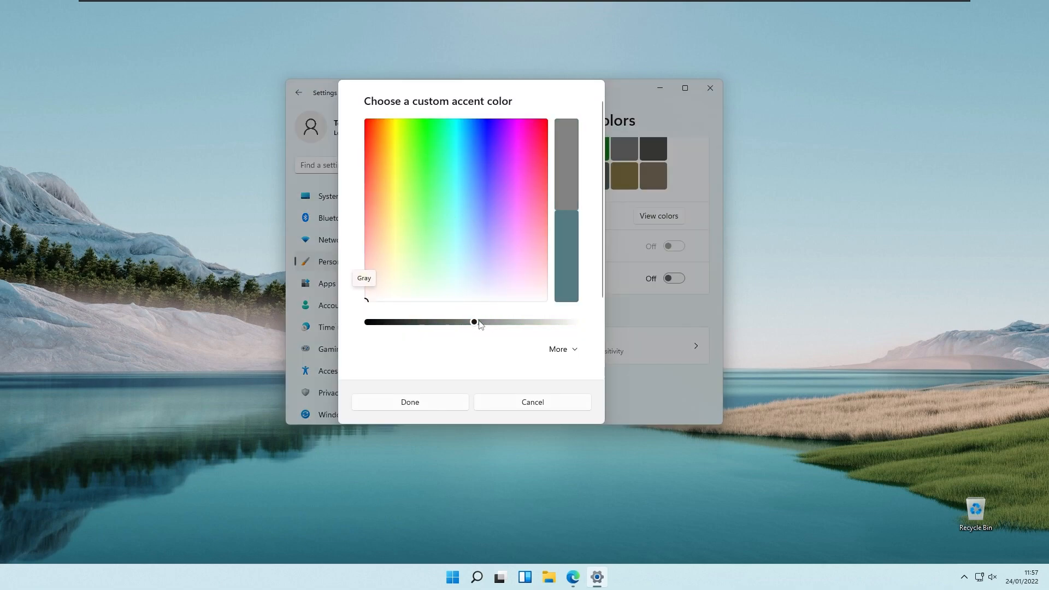
left_click_drag(474, 322, 391, 322)
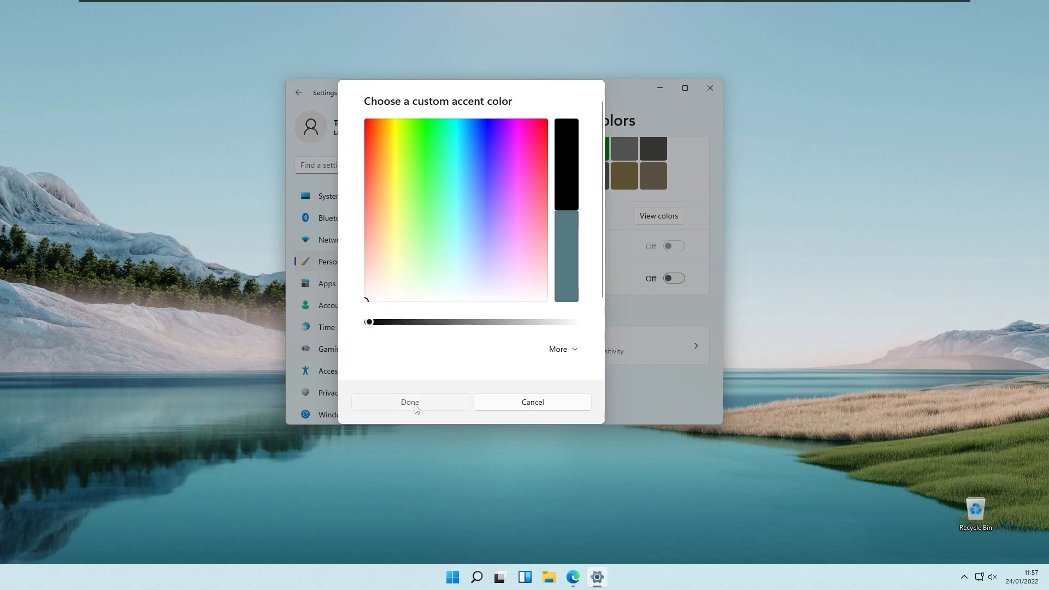
left_click(409, 402)
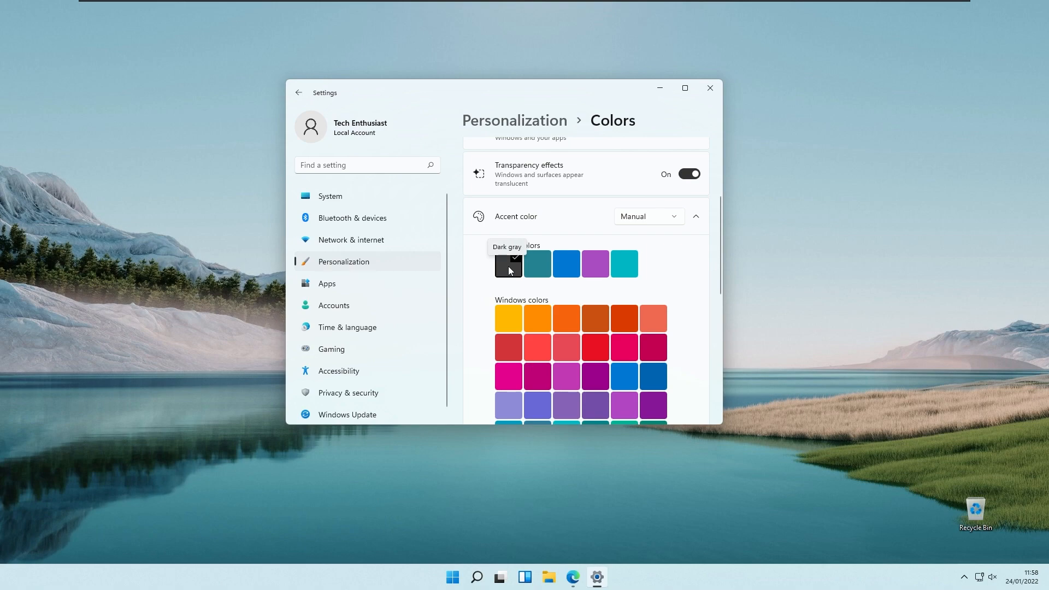
mouse_move(506, 268)
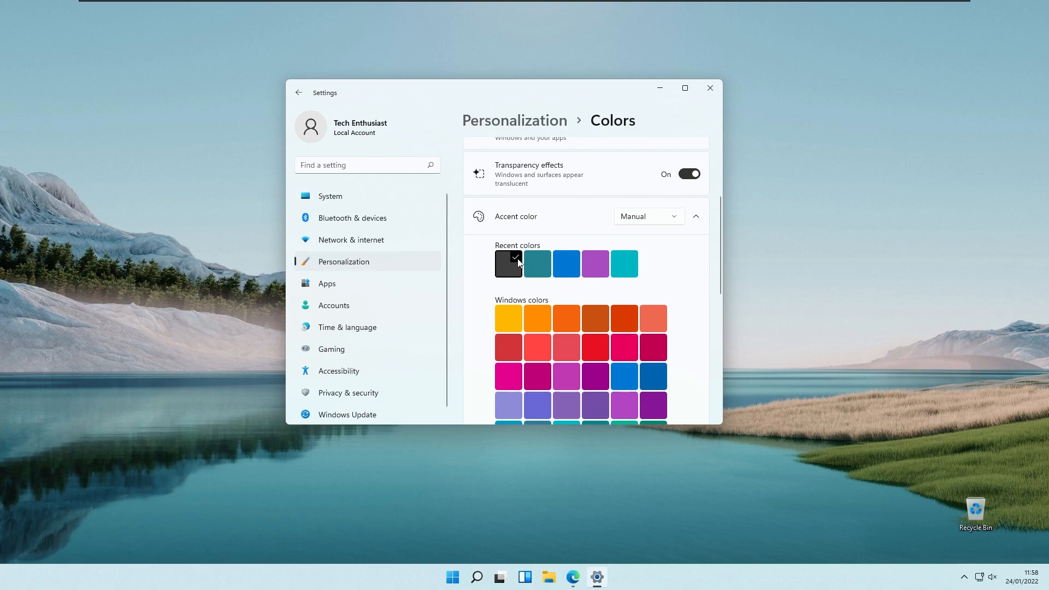
mouse_move(515, 256)
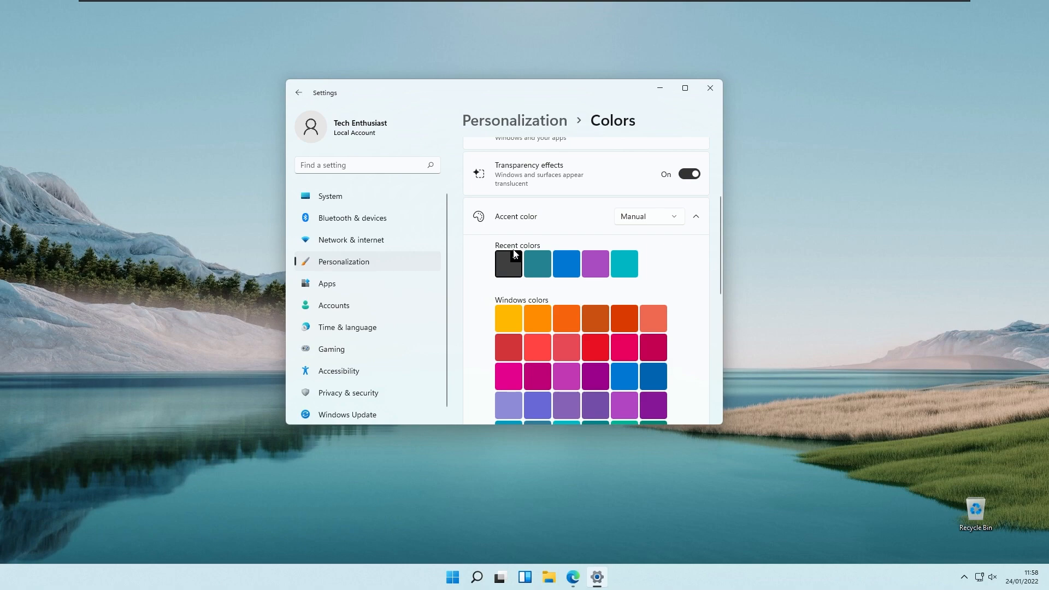
left_click(507, 263)
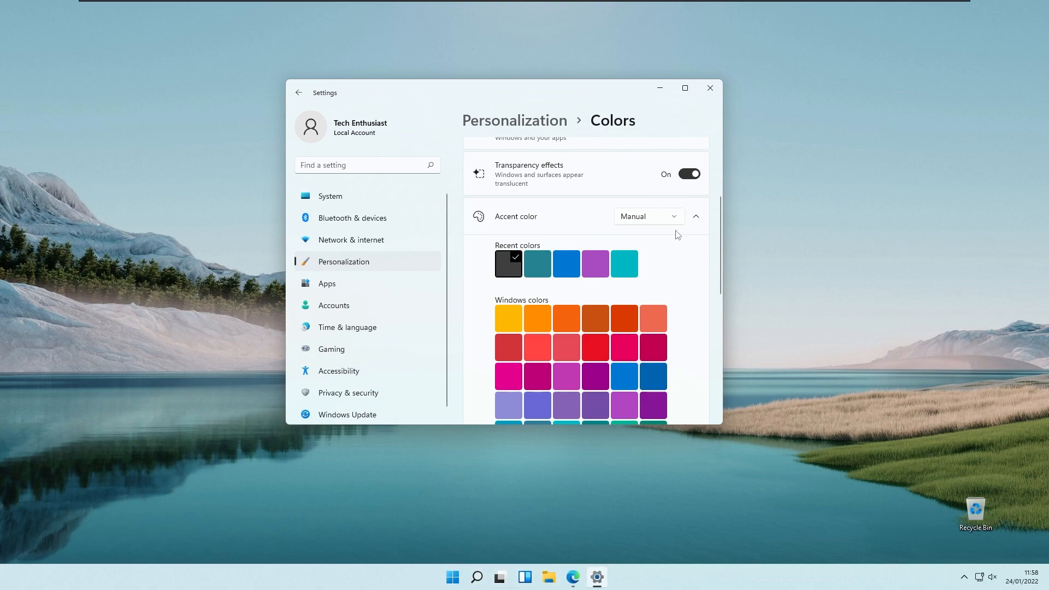
left_click(709, 87)
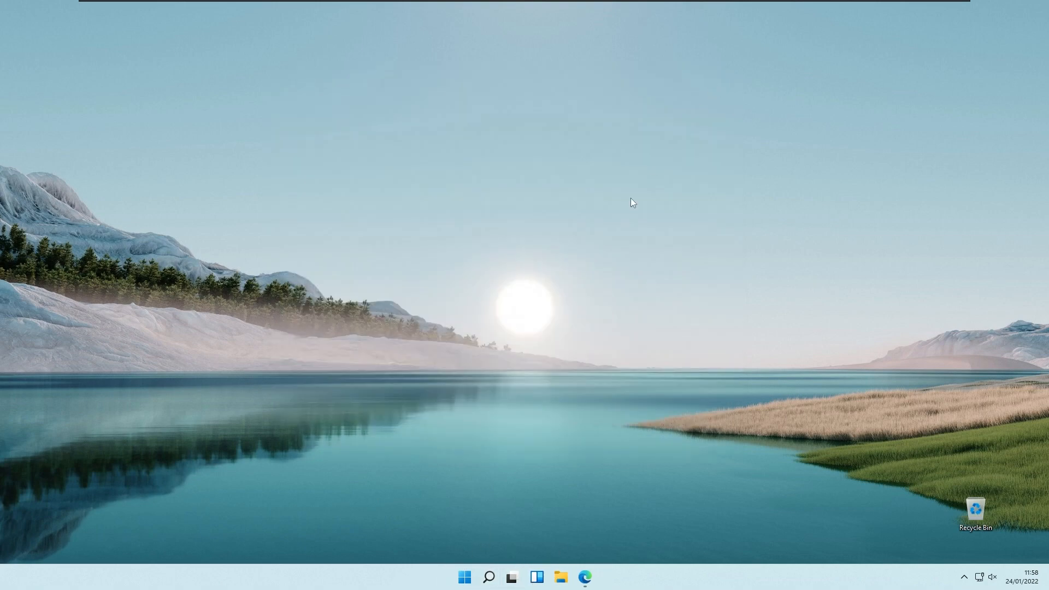
Step: Open the Ceofix.net Pure Black article in Edge and scroll to its Yandex and Google Drive download buttons
left_click(583, 576)
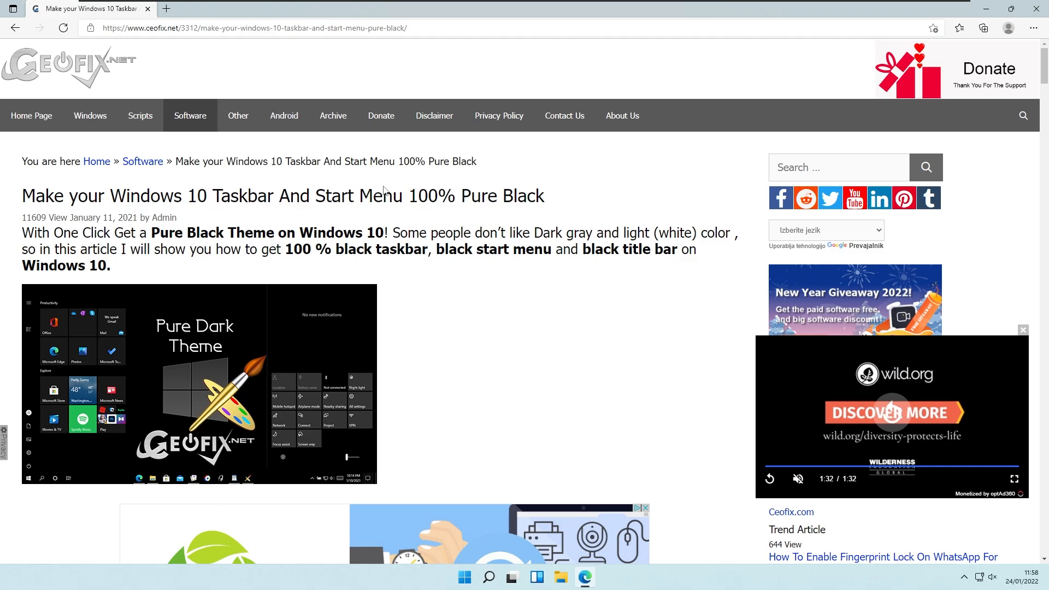
mouse_move(292, 191)
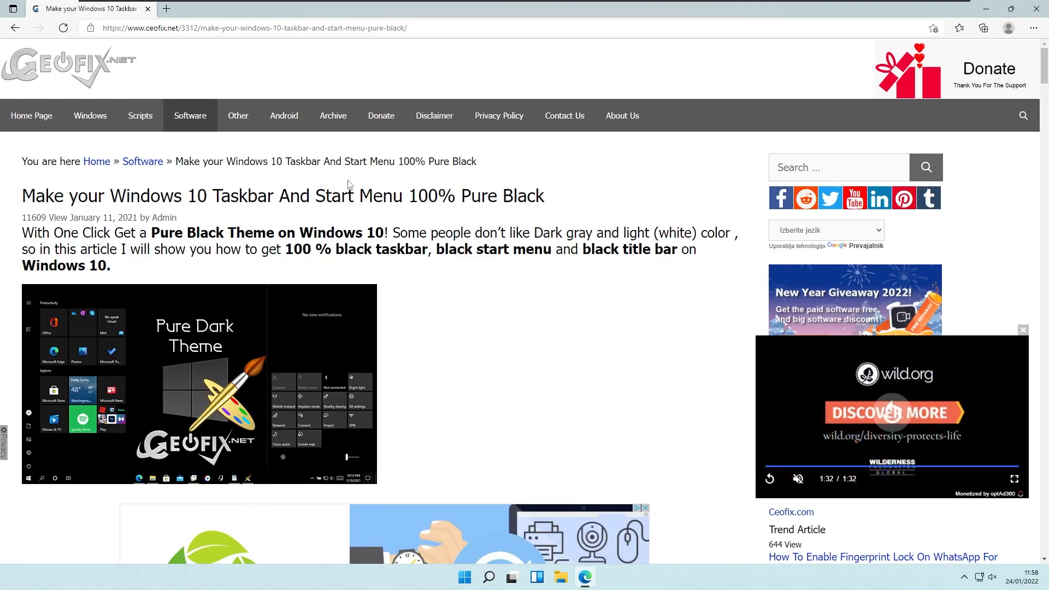
scroll("down", 3)
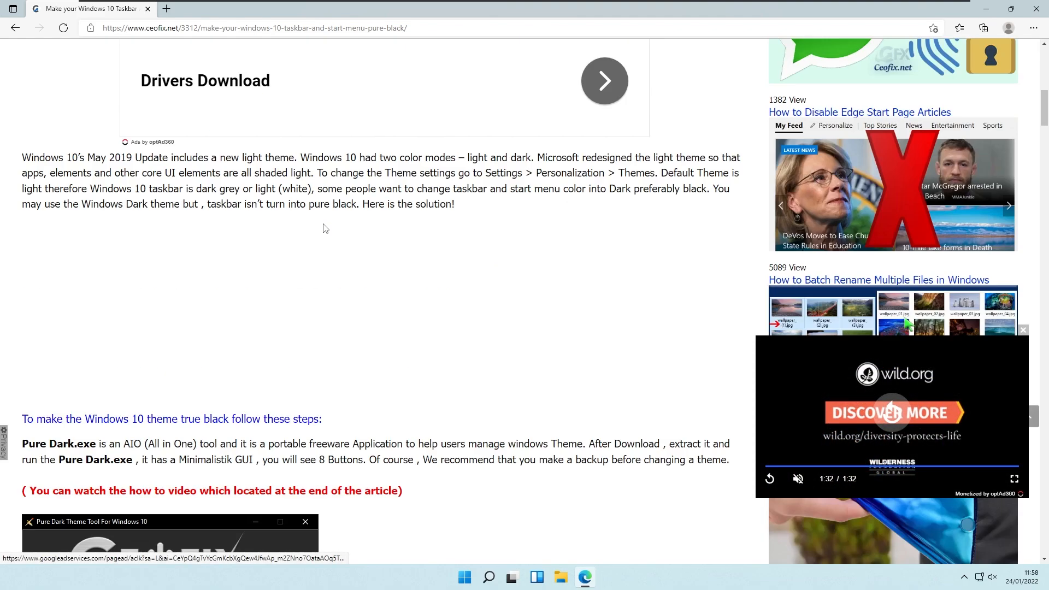
scroll("down", 3)
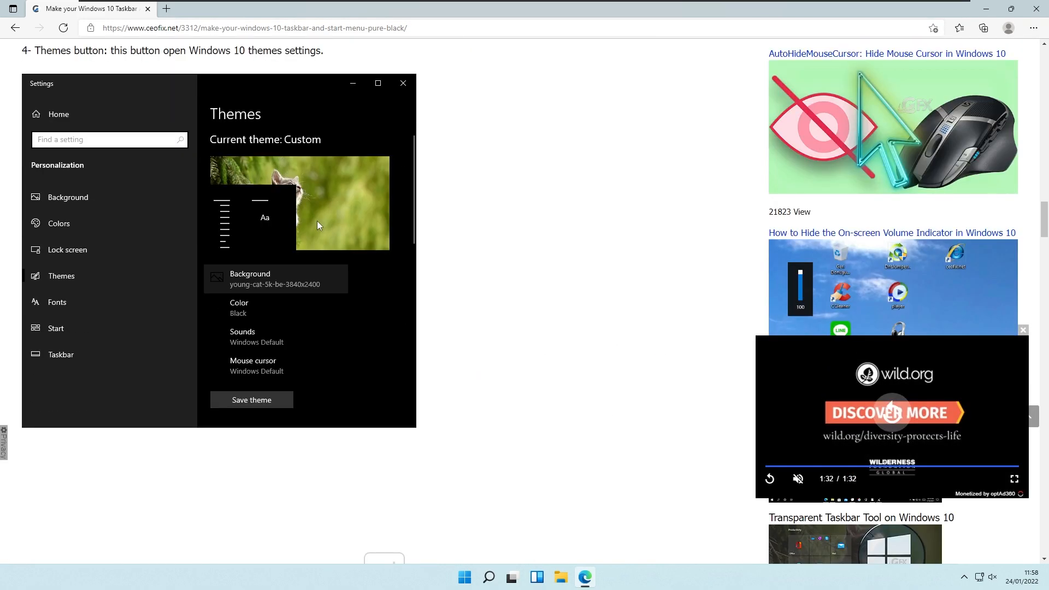
scroll("down", 3)
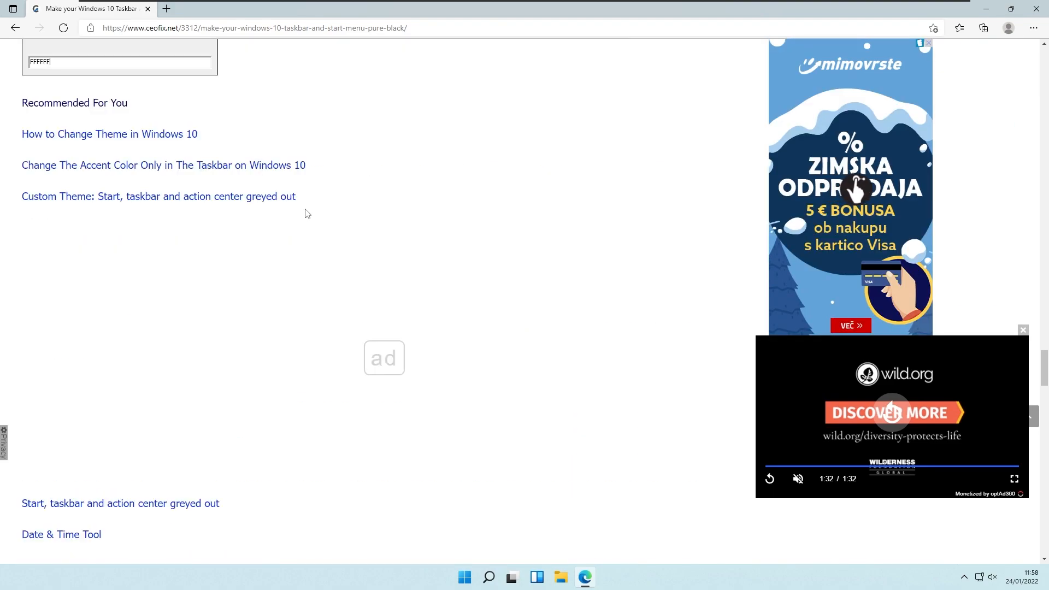
scroll("down", 3)
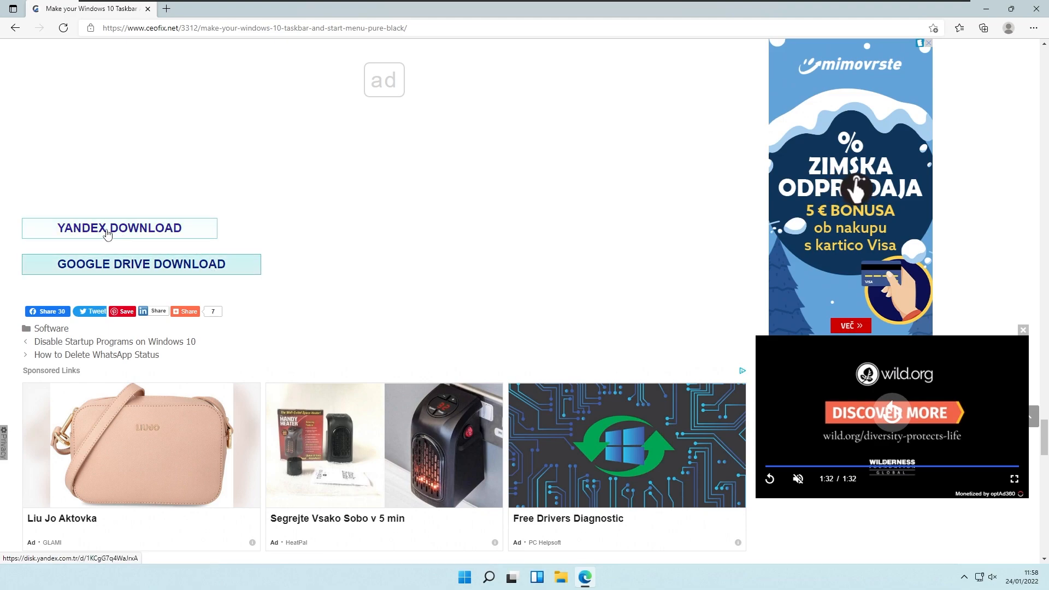
Step: Follow the YANDEX DOWNLOAD link to the Pure Dark.zip page on Yandex Disk
left_click(120, 229)
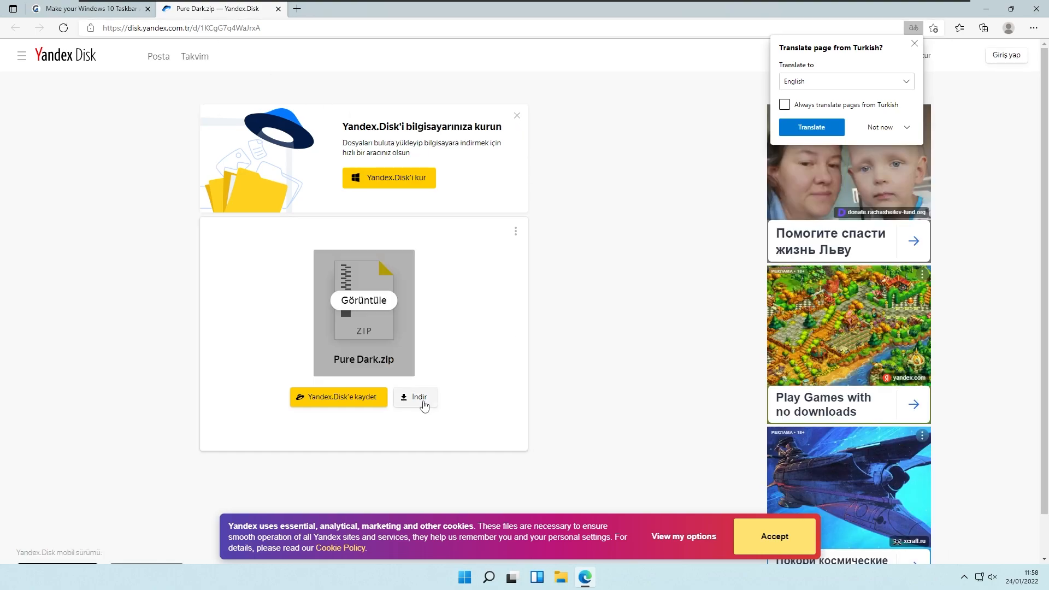
mouse_move(414, 404)
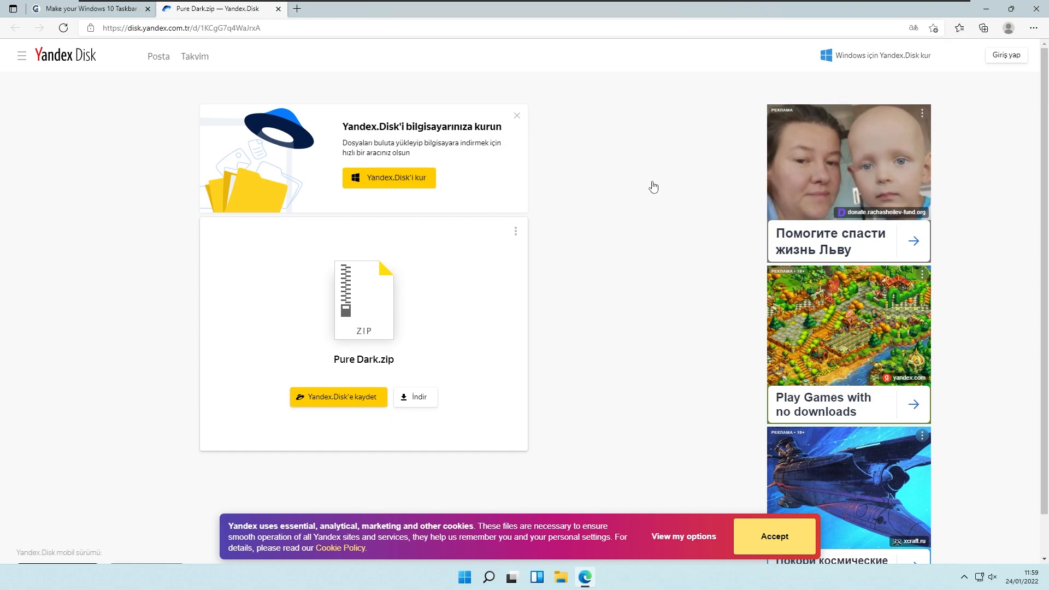
mouse_move(591, 173)
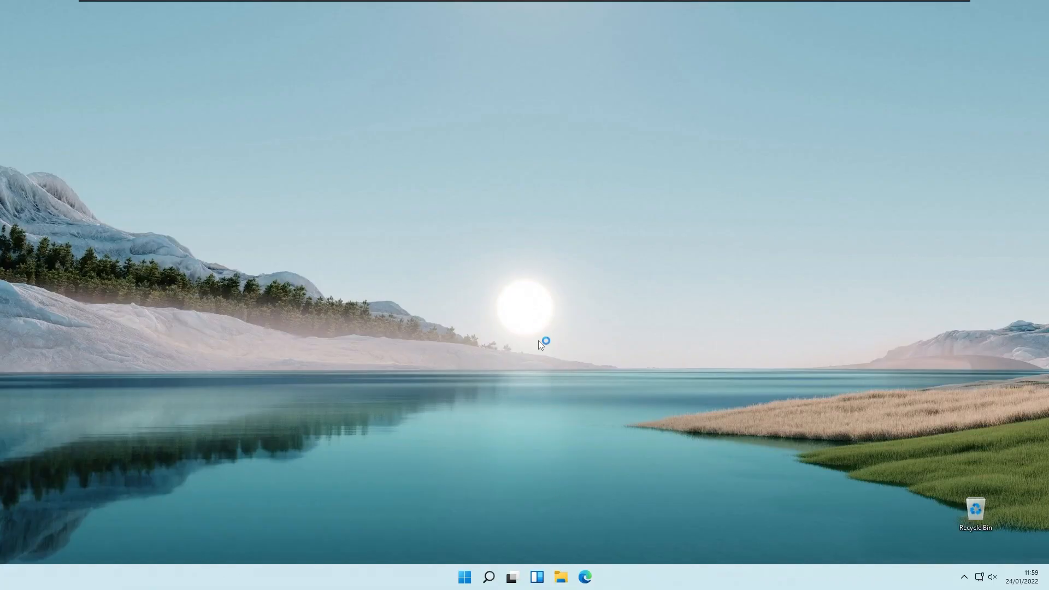
Step: Extract the downloaded Pure Dark.zip archive in the Downloads folder
left_click(560, 576)
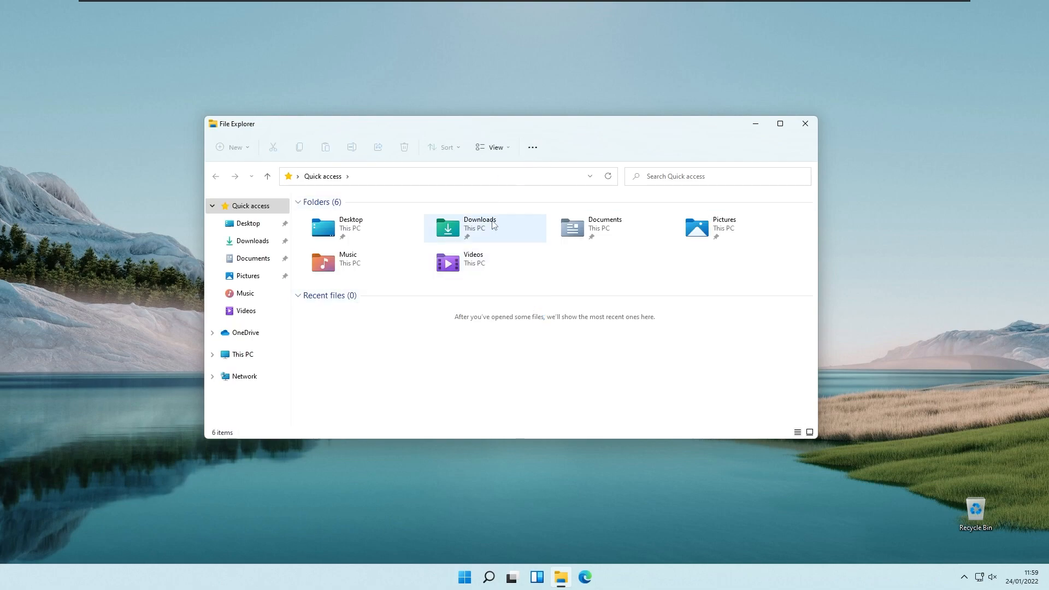
double_click(446, 229)
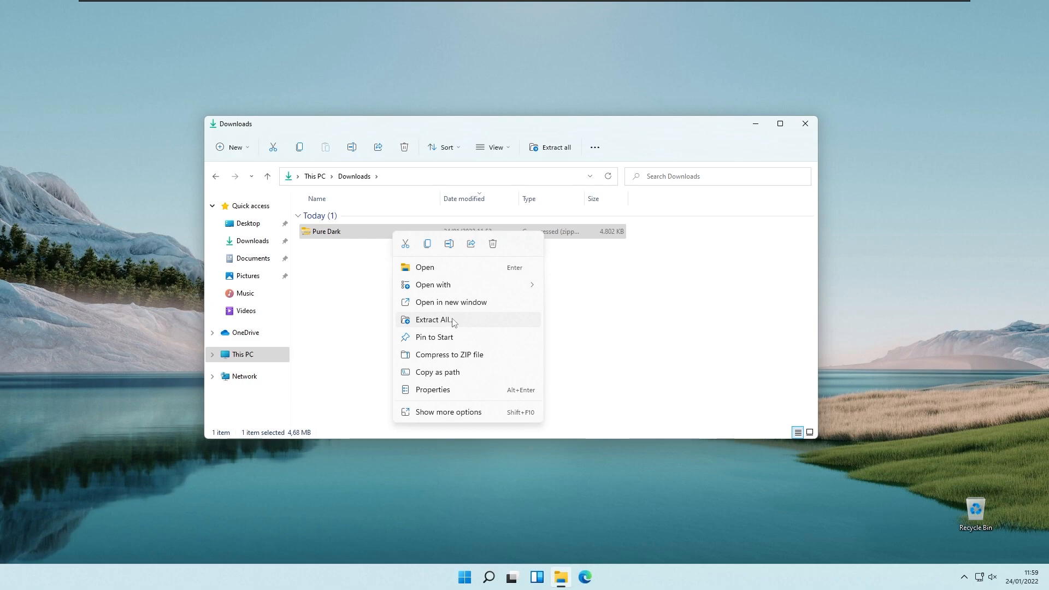
left_click(613, 374)
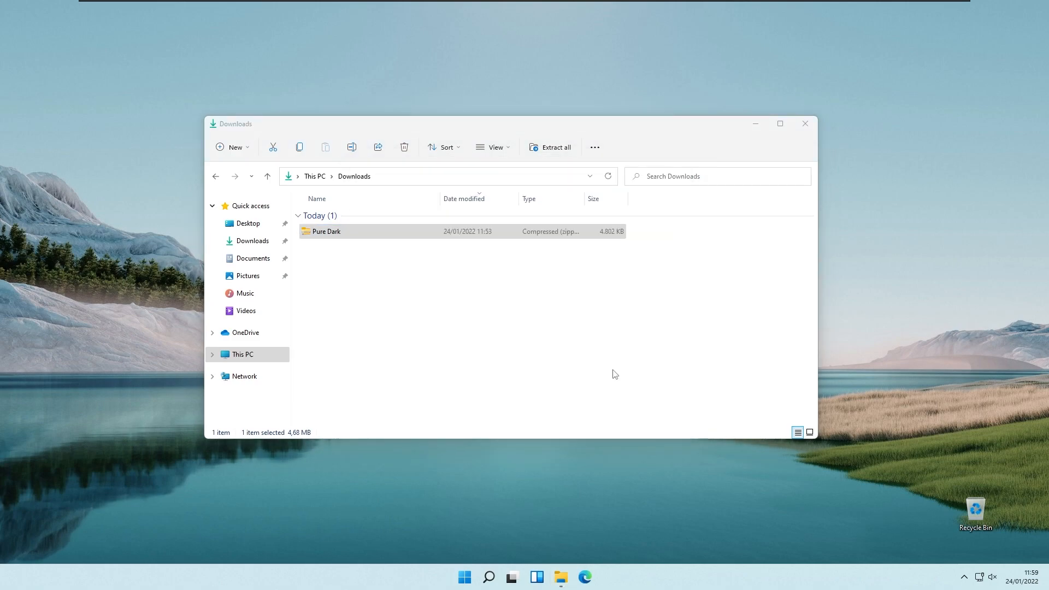
Step: Run the Pure Dark application as administrator, approving the User Account Control prompt
double_click(326, 230)
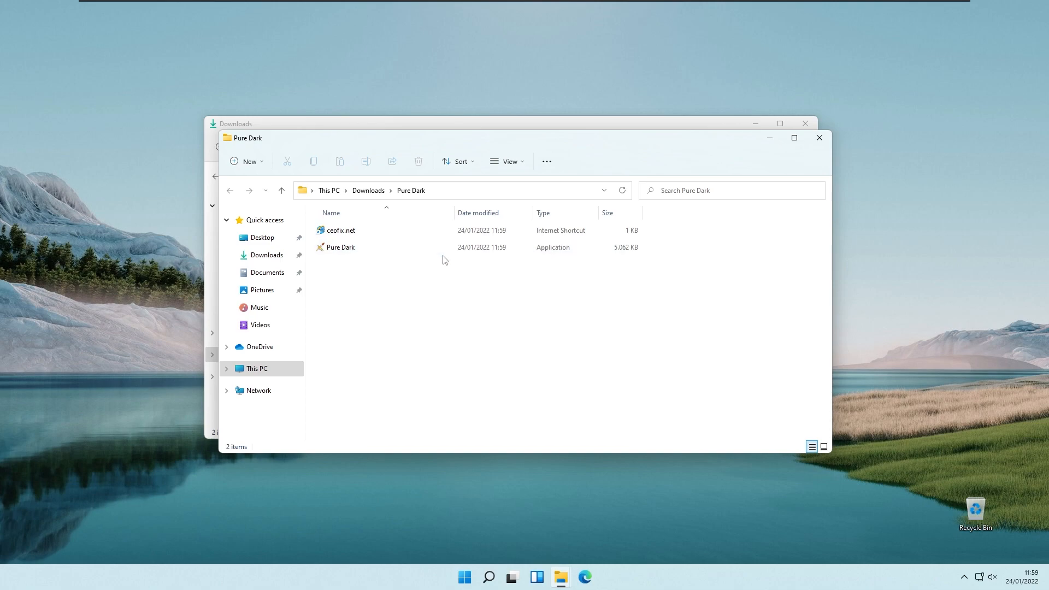
left_click(340, 247)
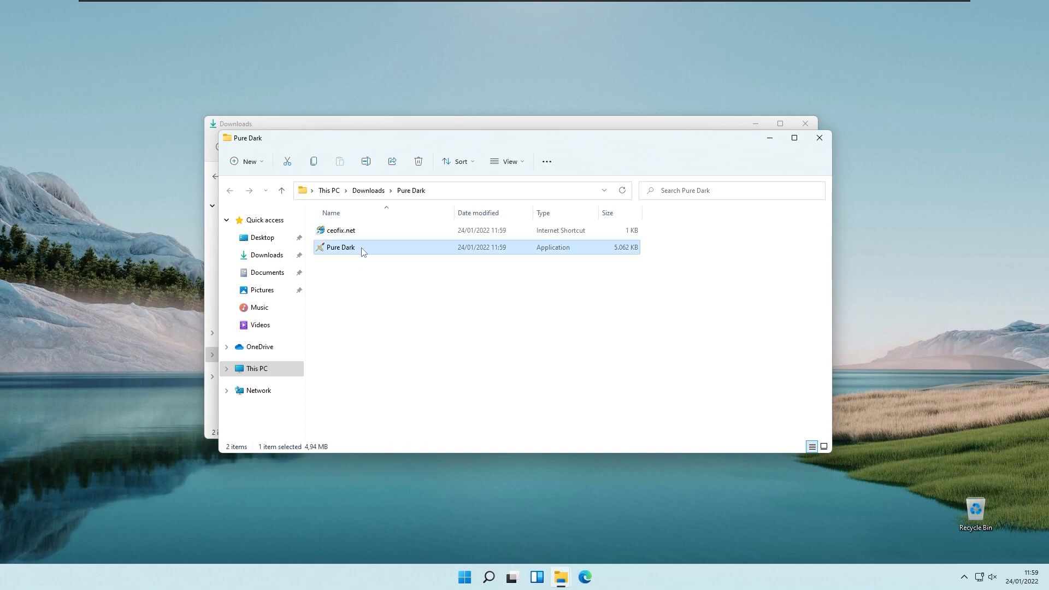
right_click(340, 247)
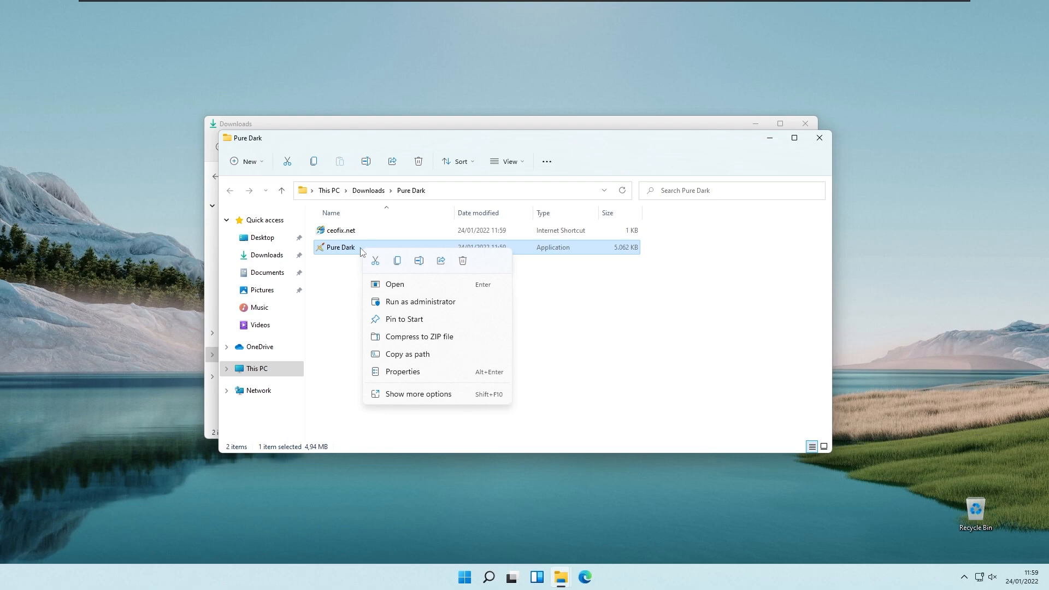
mouse_move(351, 249)
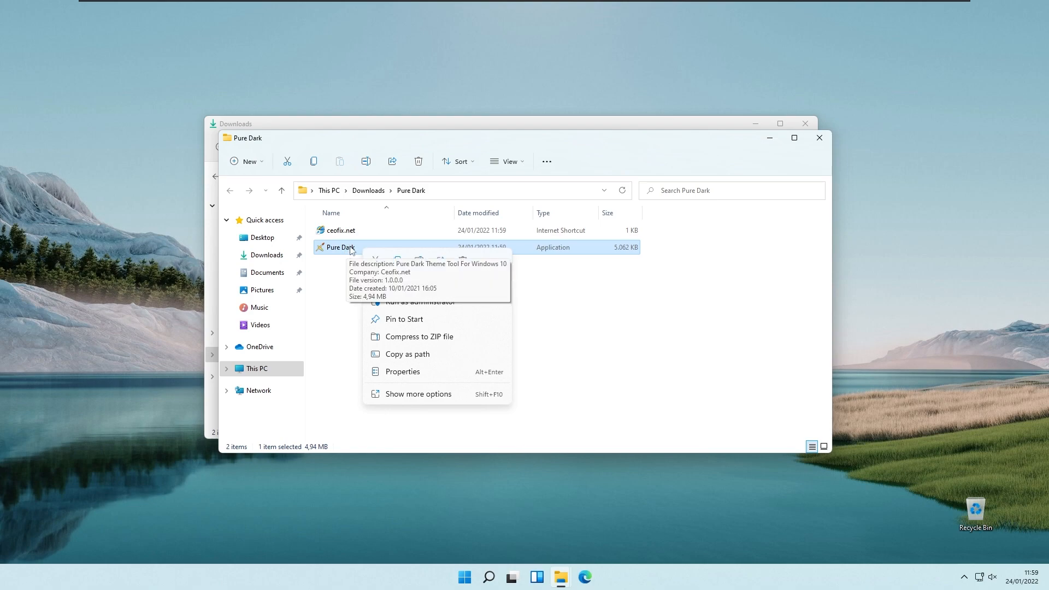
mouse_move(420, 302)
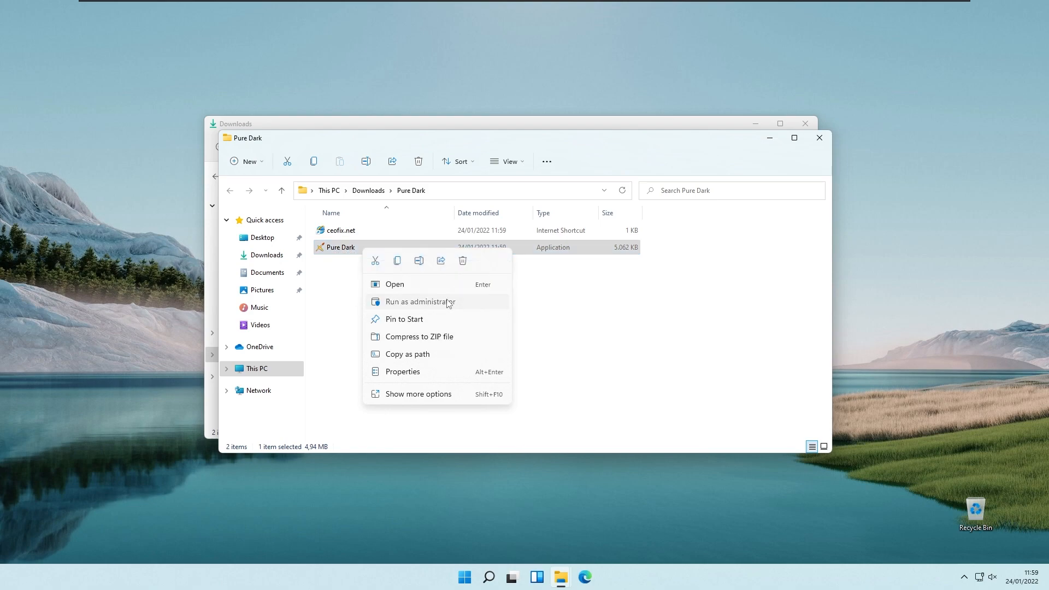
left_click(420, 301)
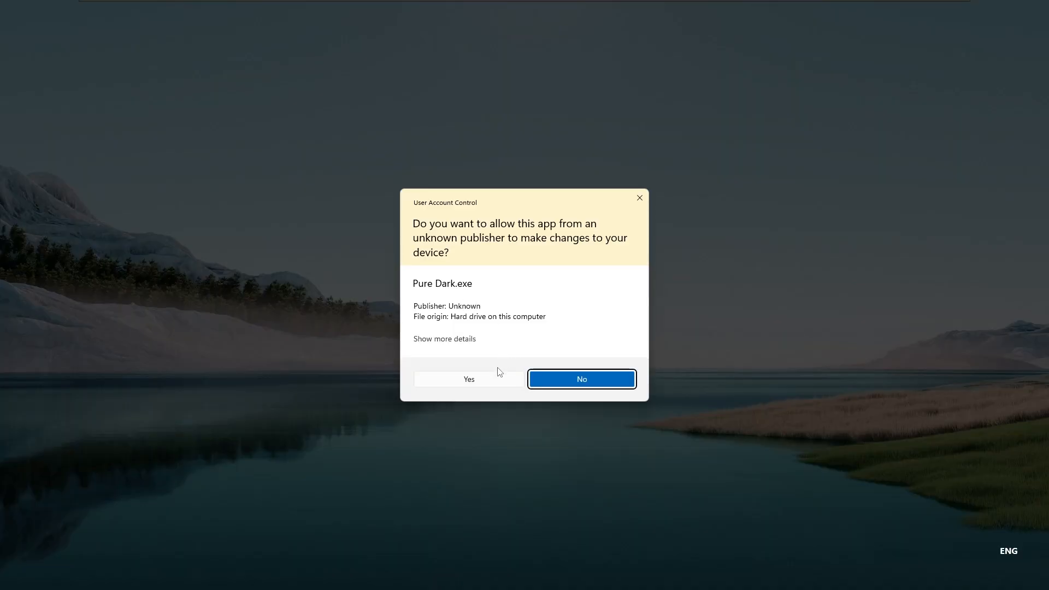
left_click(468, 378)
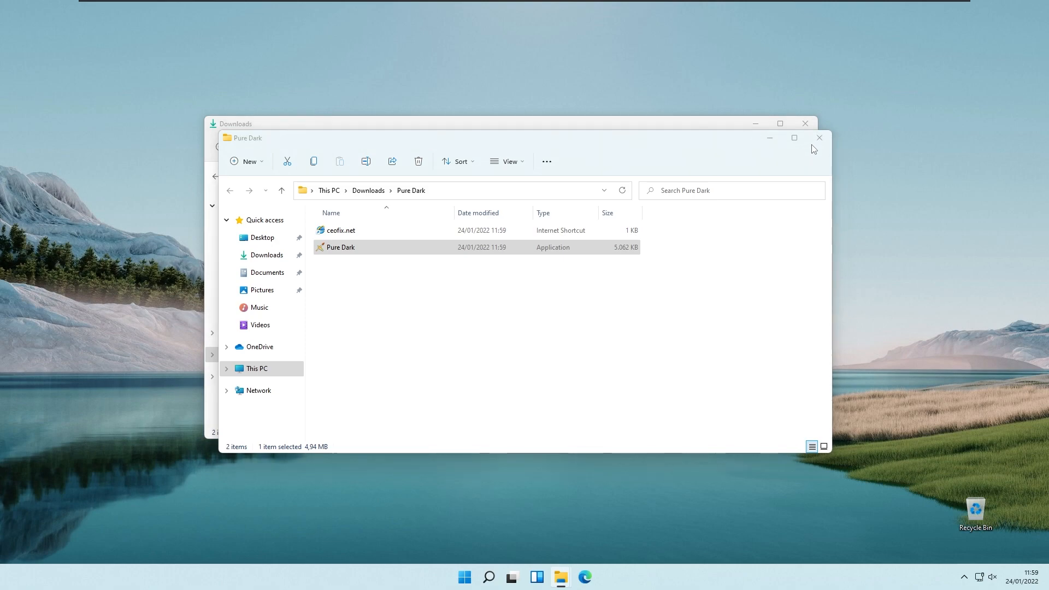
Step: Open Pure Dark Theme Tool and back up the current theme settings with Export (Backup)
double_click(340, 247)
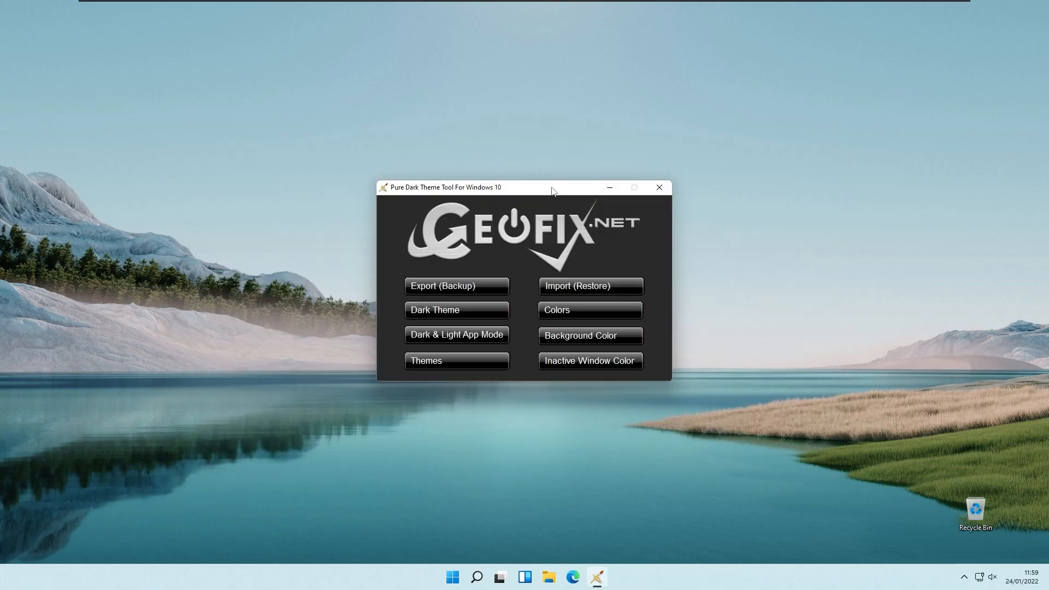
mouse_move(441, 193)
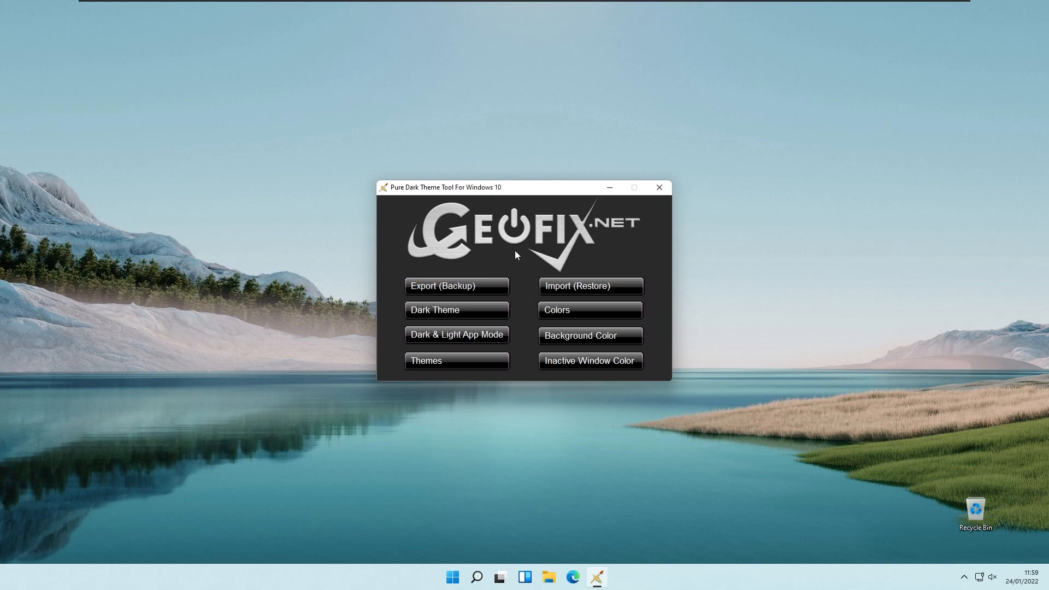
left_click(457, 285)
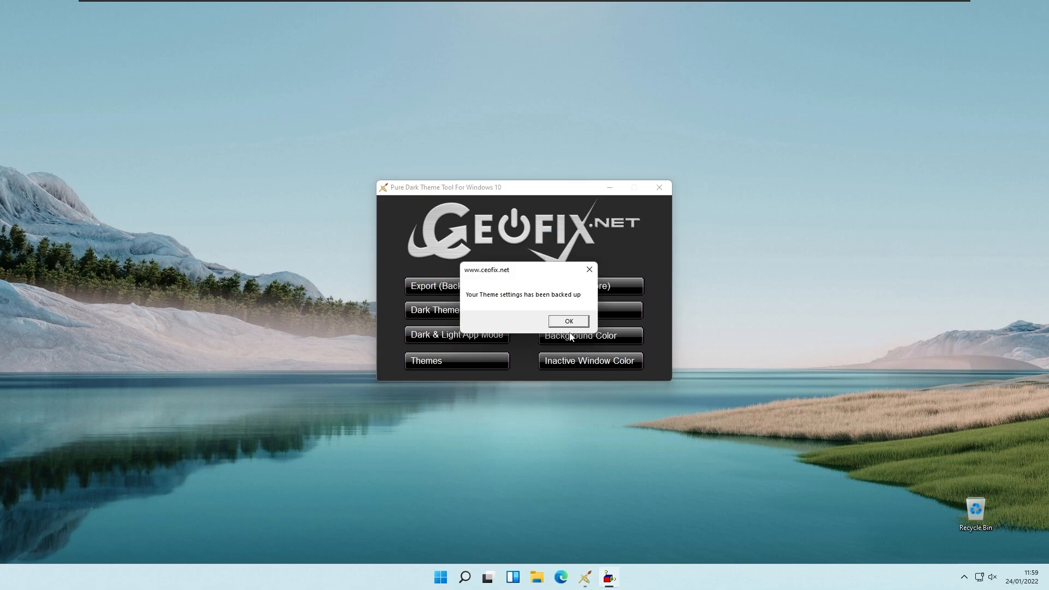
Step: Apply Dark Theme so the Start menu, taskbar, action center, title bars and borders turn black
left_click(566, 321)
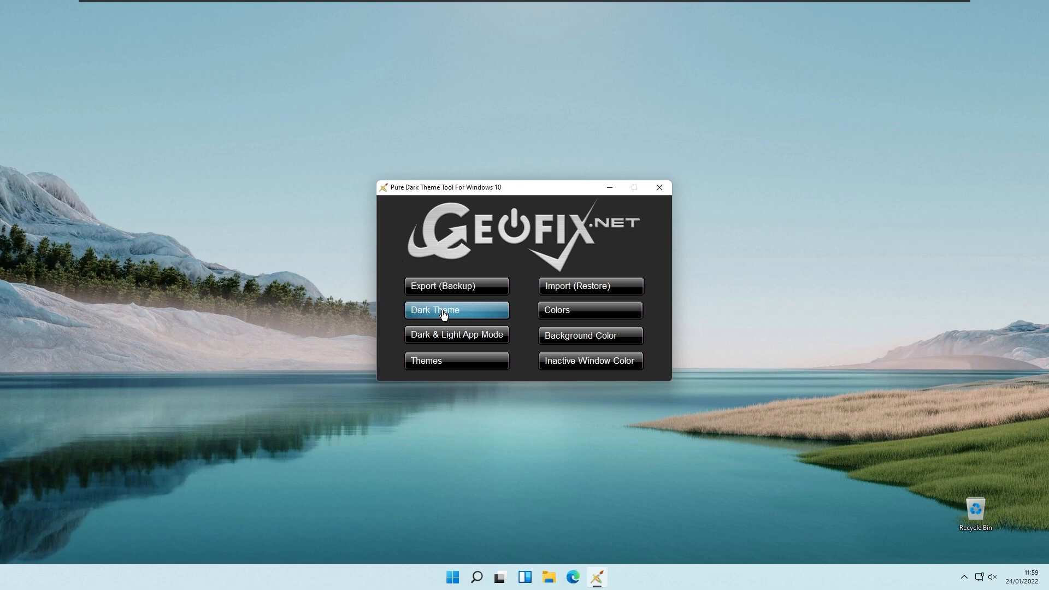
mouse_move(519, 248)
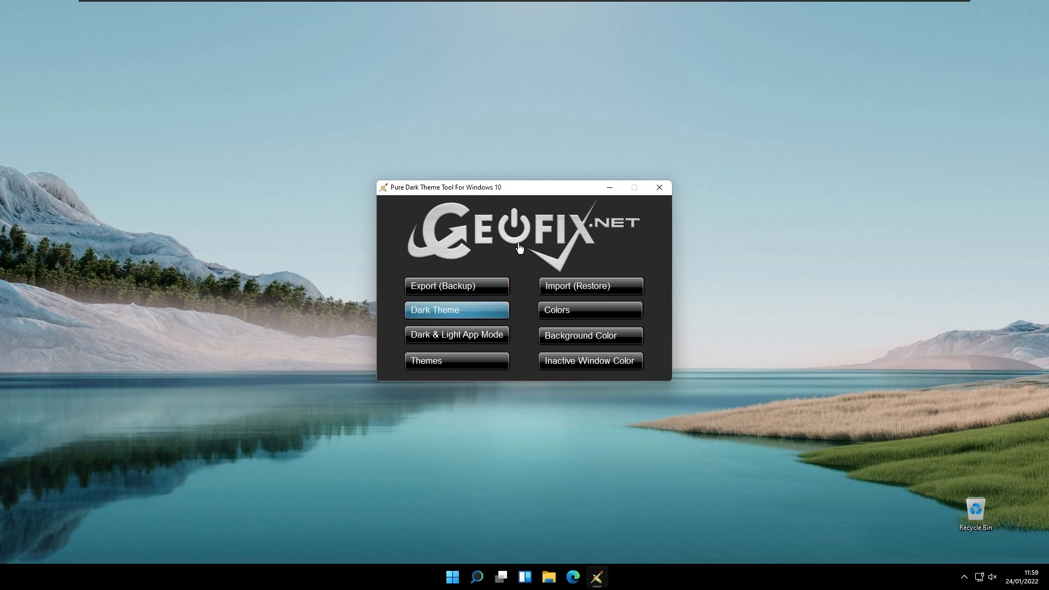
left_click(457, 309)
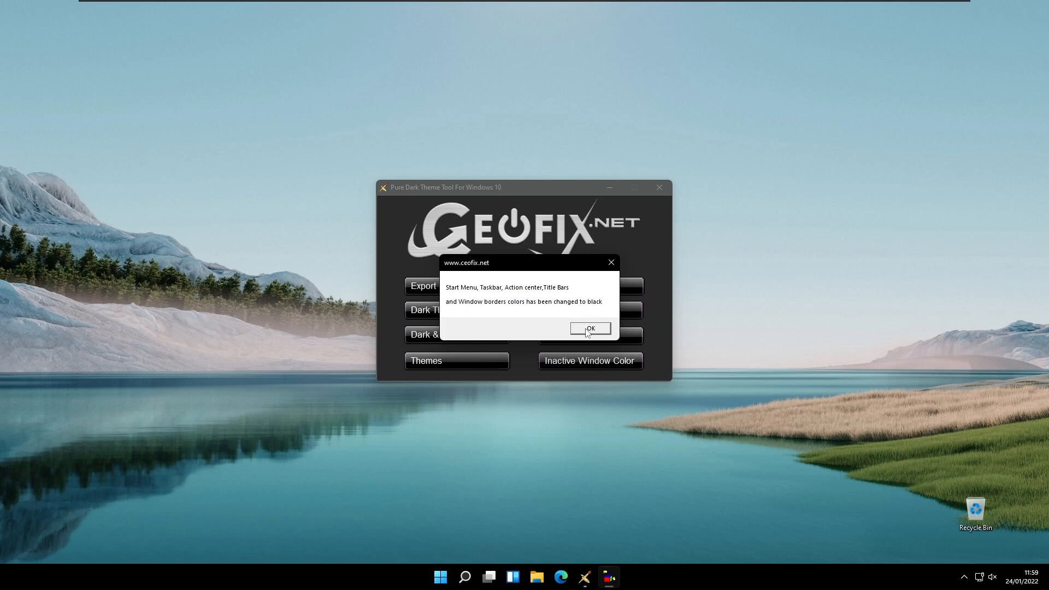
left_click(589, 328)
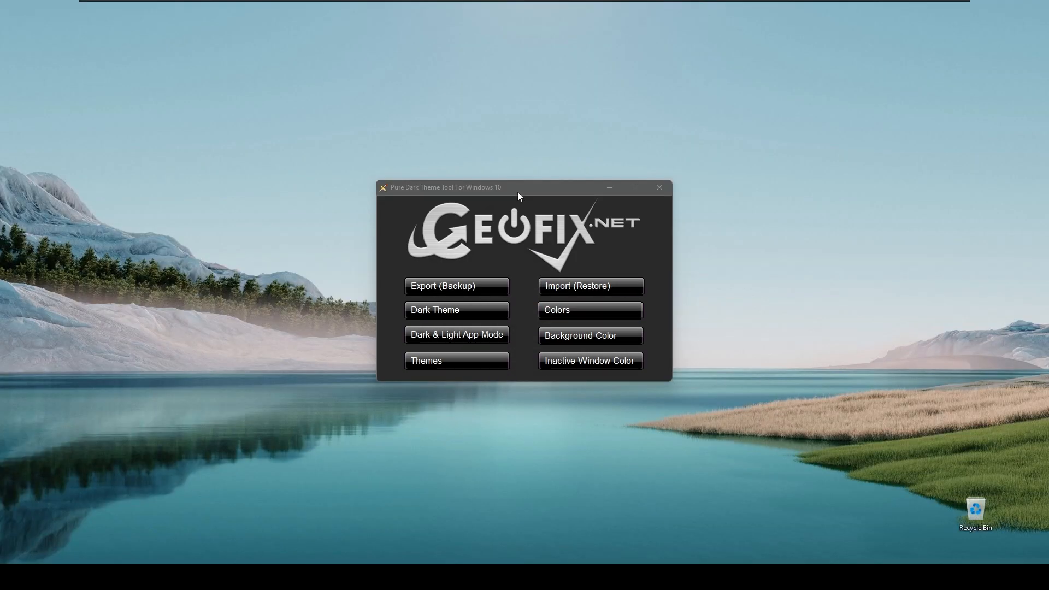
mouse_move(524, 190)
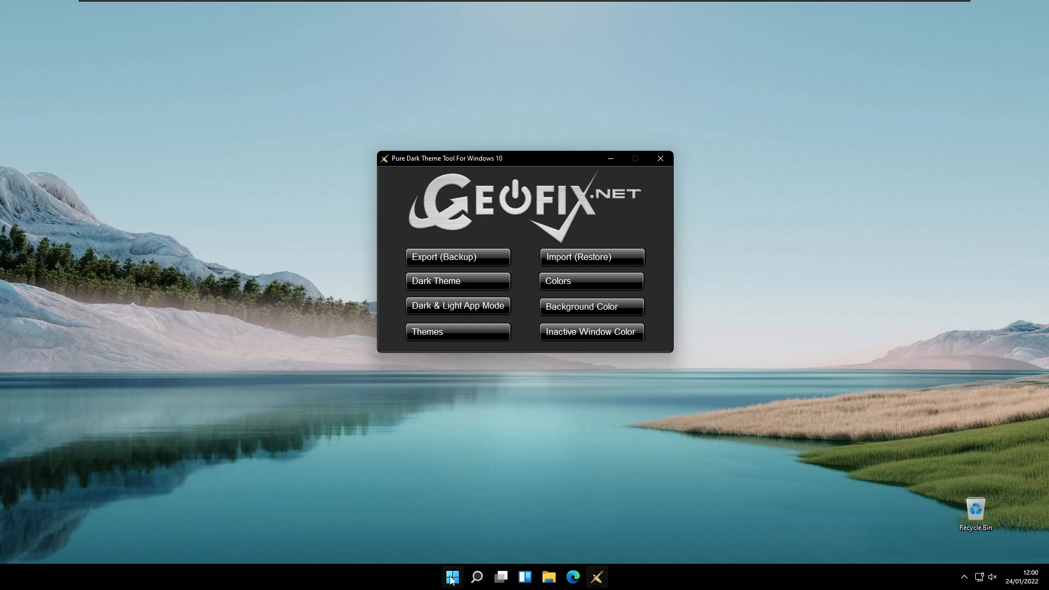
Step: Switch App Mode to Dark with Dark & Light App Mode and acknowledge the confirmation
left_click(451, 576)
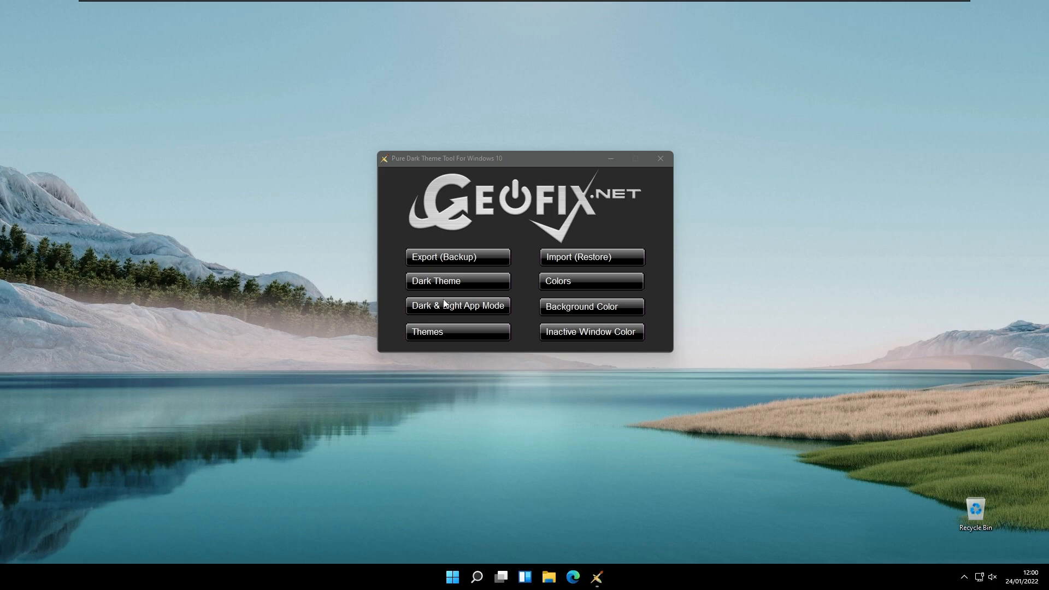
left_click(457, 306)
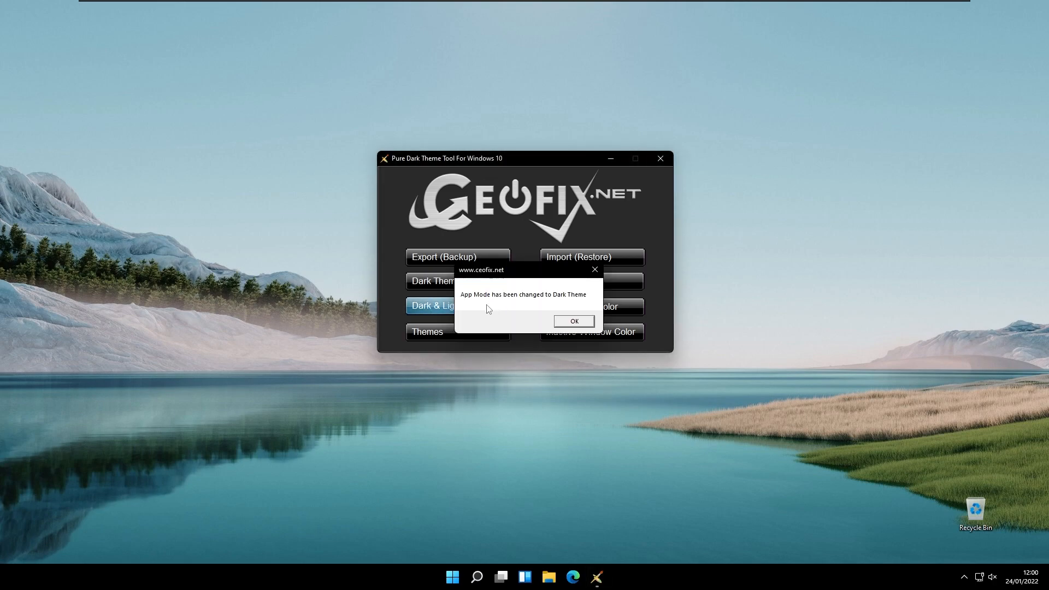
left_click(572, 321)
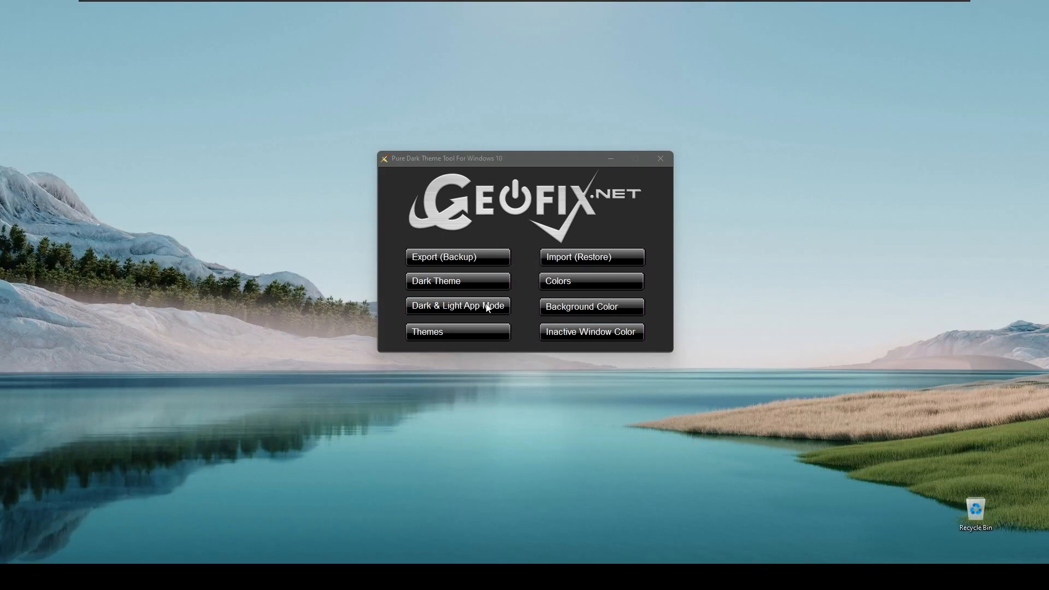
mouse_move(566, 511)
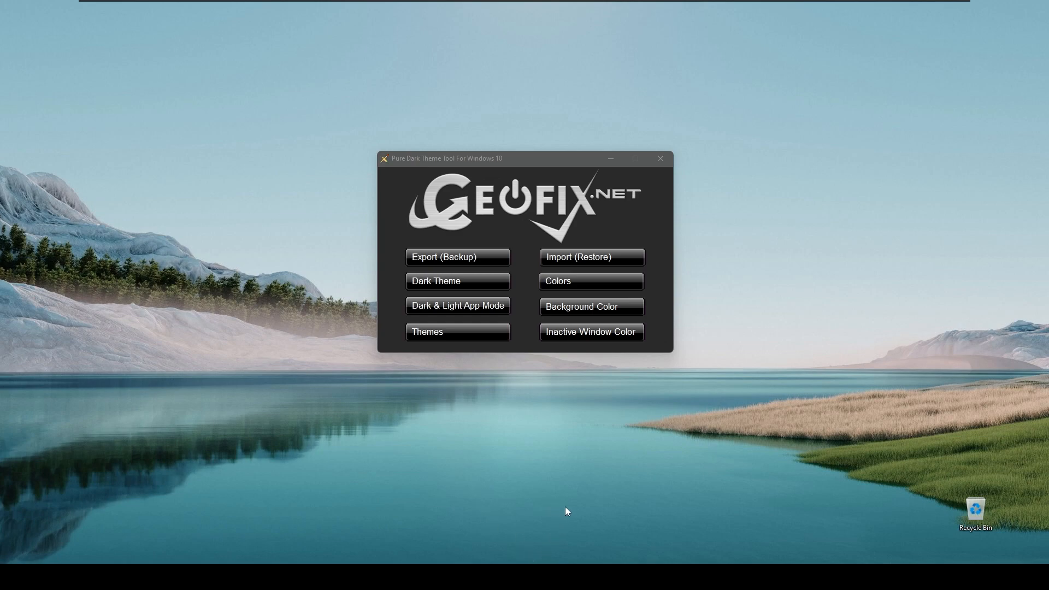
mouse_move(539, 177)
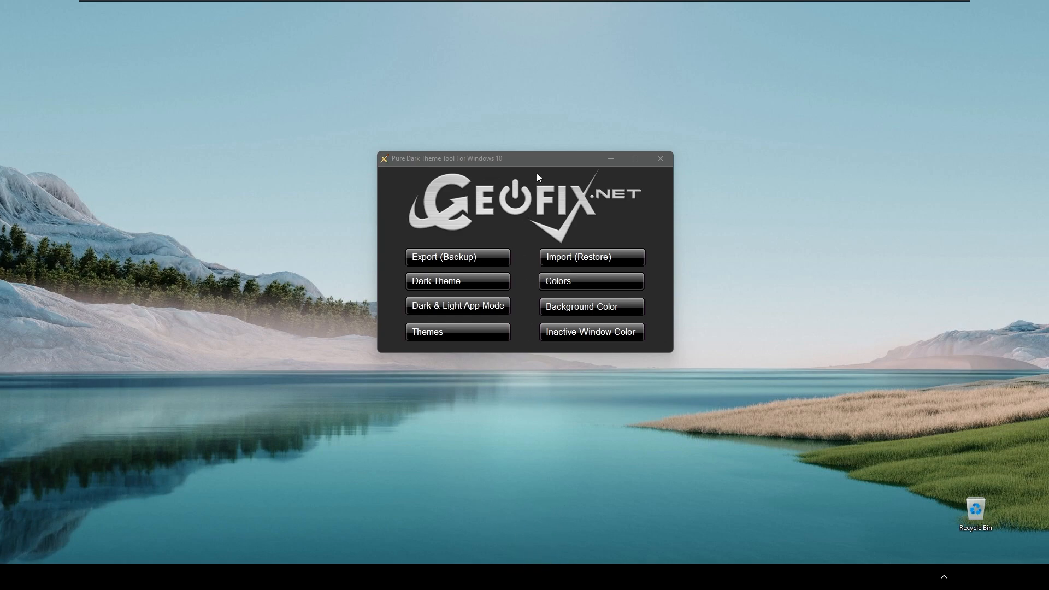
mouse_move(543, 415)
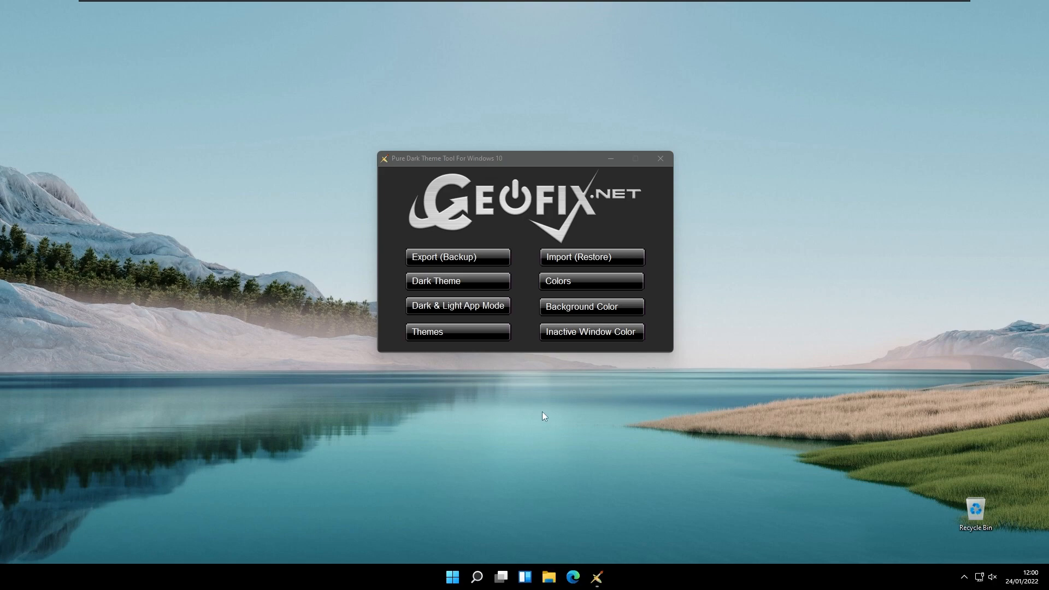
left_click(547, 576)
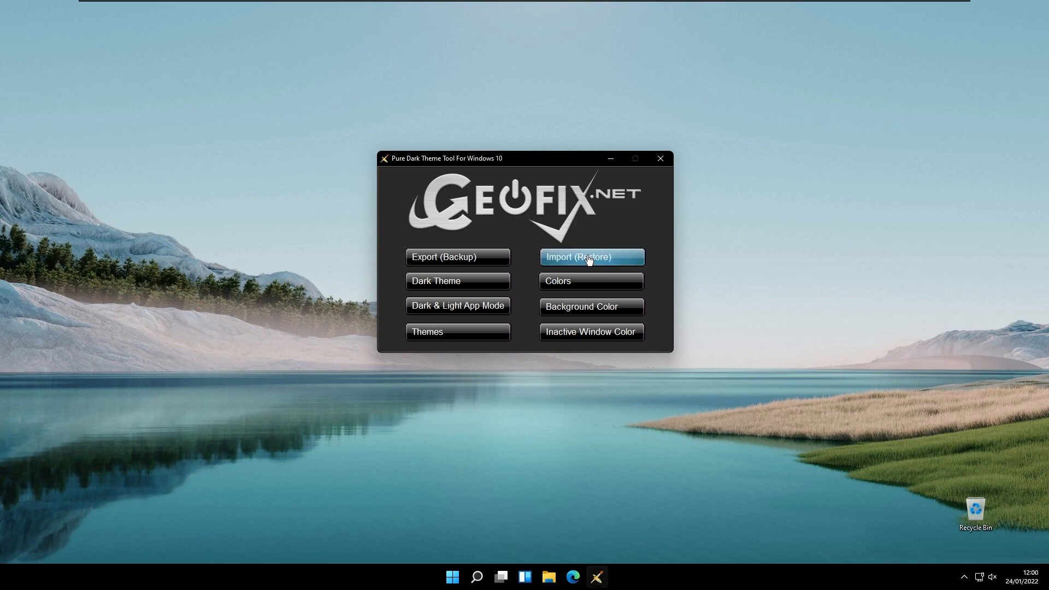
mouse_move(563, 169)
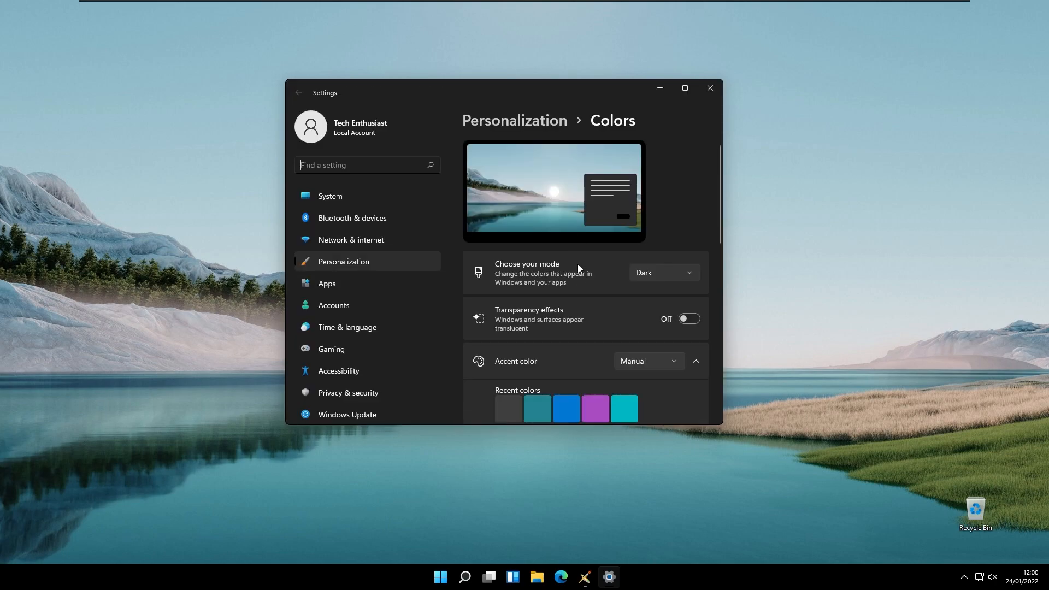
Step: Scroll the Colors page to verify Dark mode and accent settings, then close Settings
scroll("down", 3)
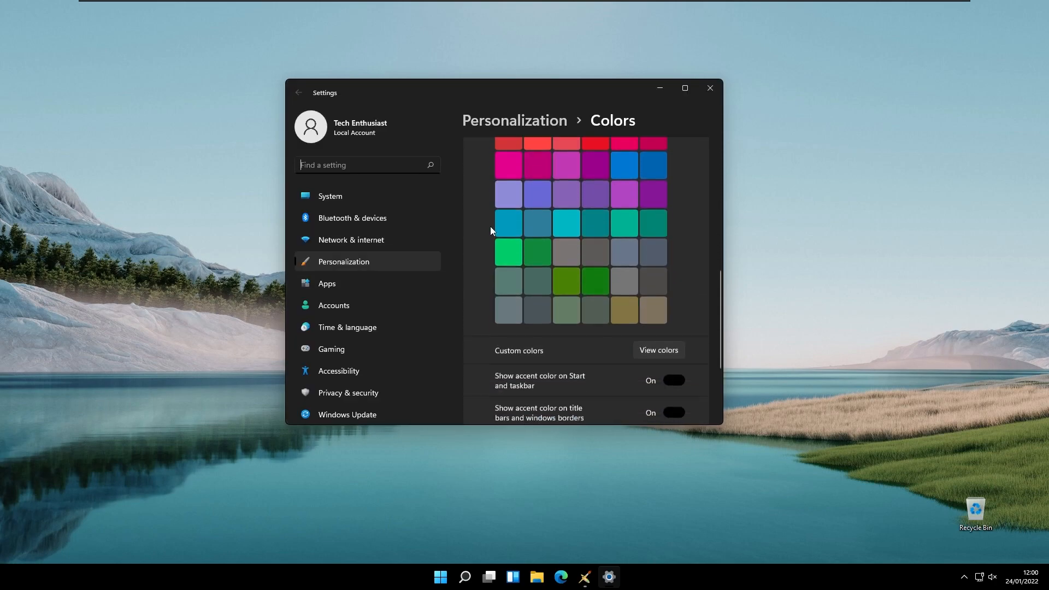
scroll("down", 3)
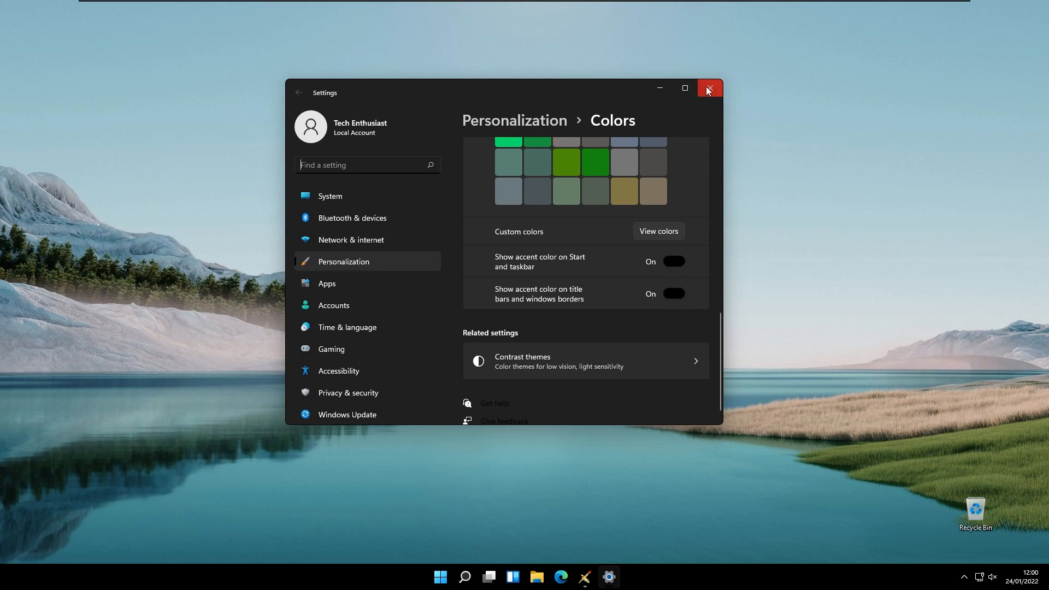
left_click(708, 88)
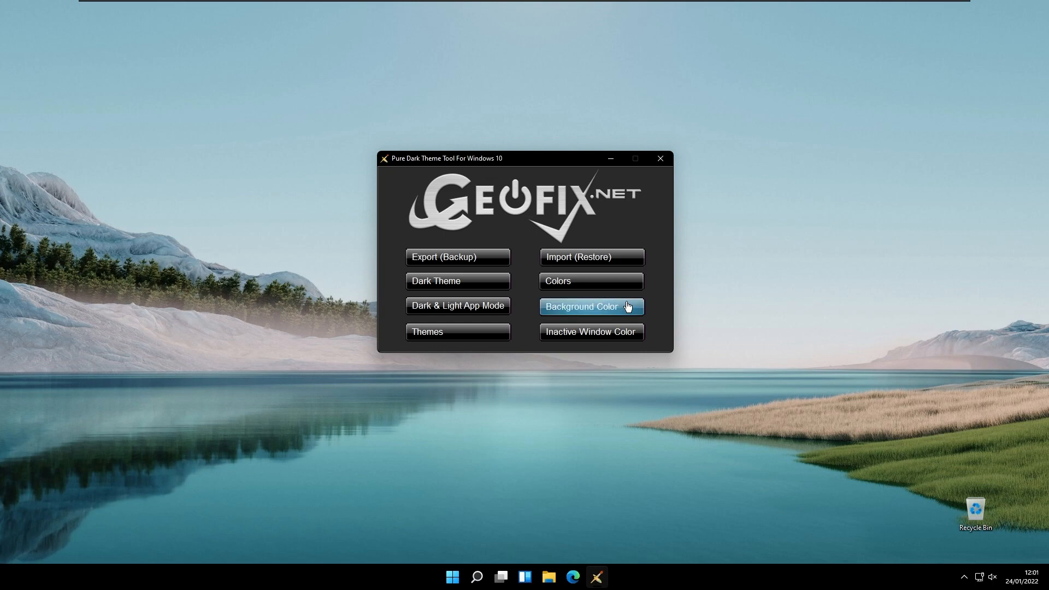
mouse_move(591, 331)
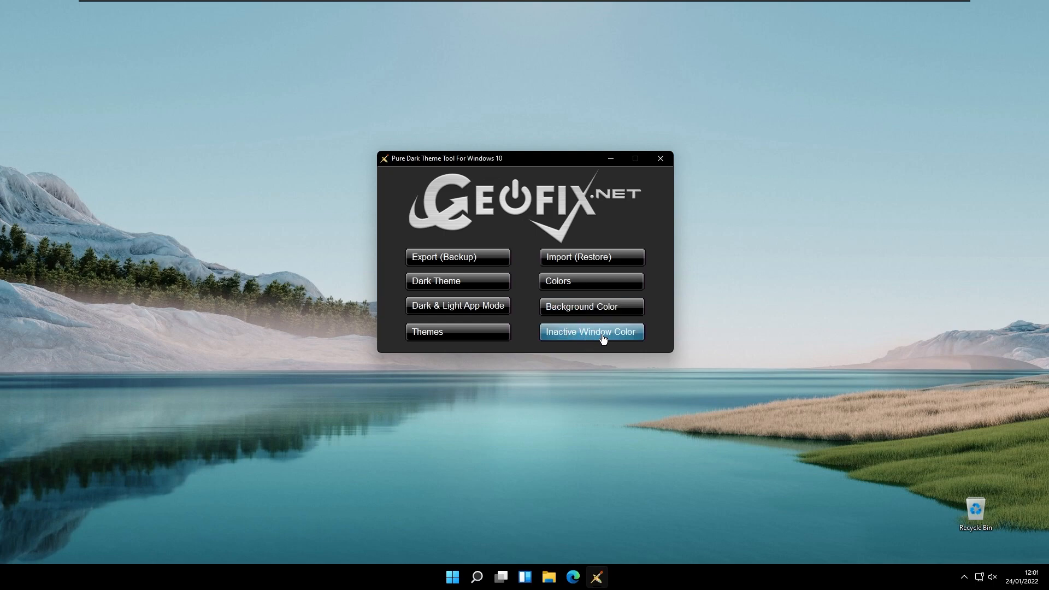
mouse_move(629, 340)
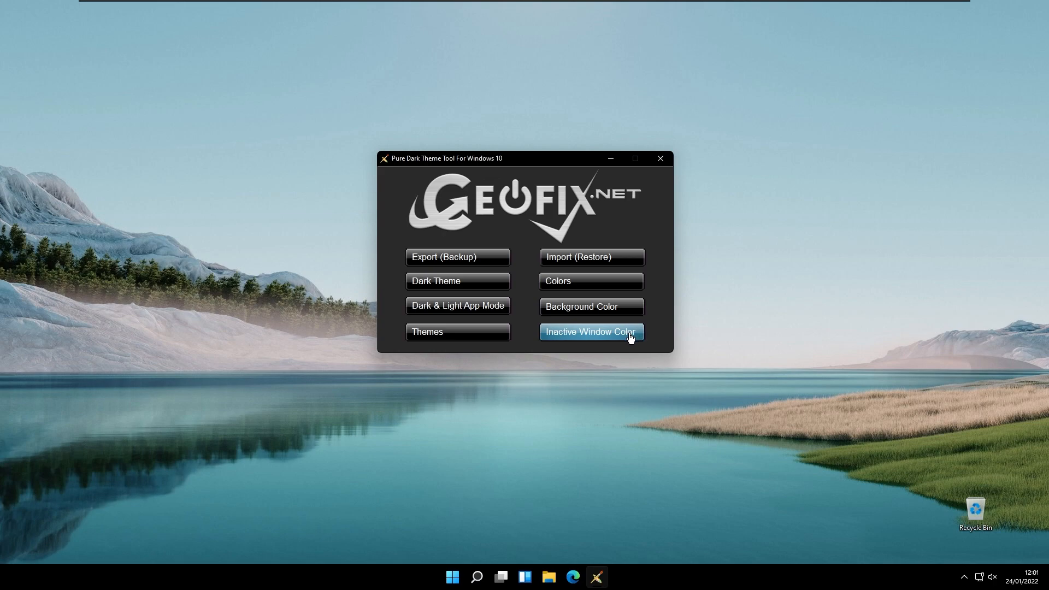
mouse_move(590, 306)
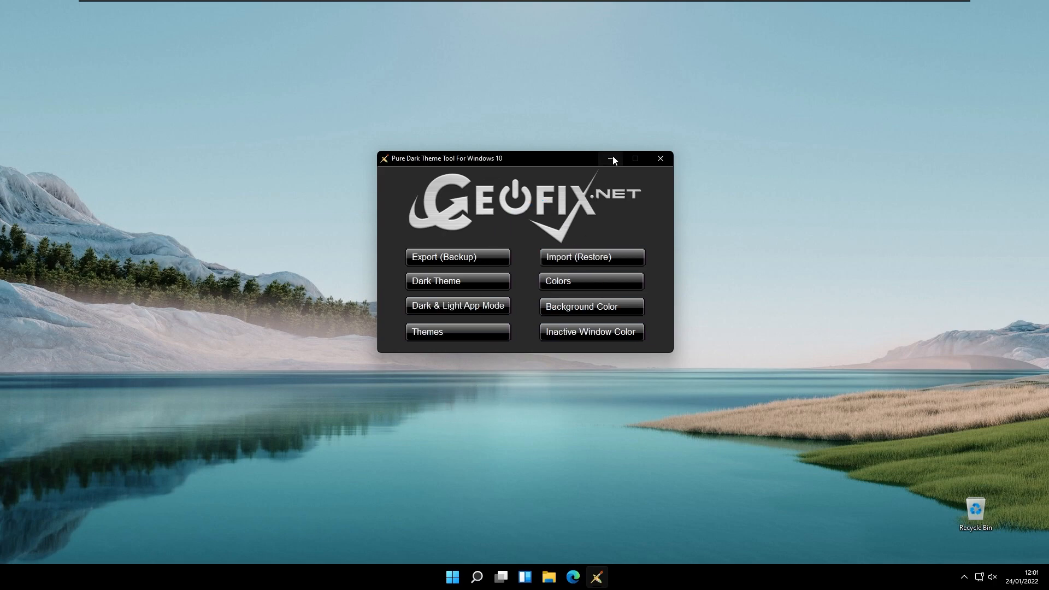
Step: Minimize the Pure Dark Theme Tool window to reveal the desktop
left_click(611, 158)
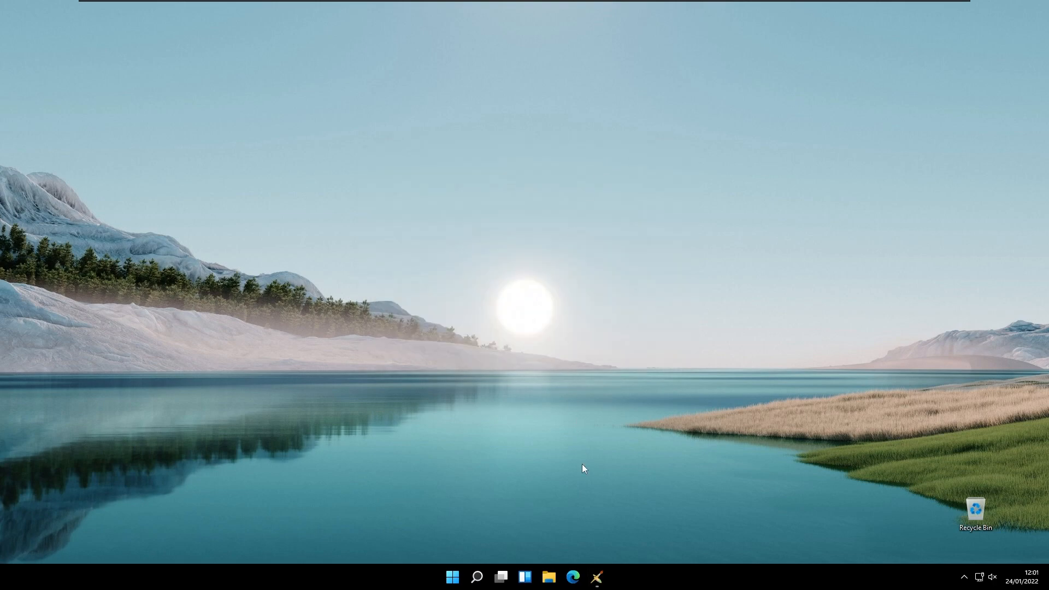
mouse_move(558, 389)
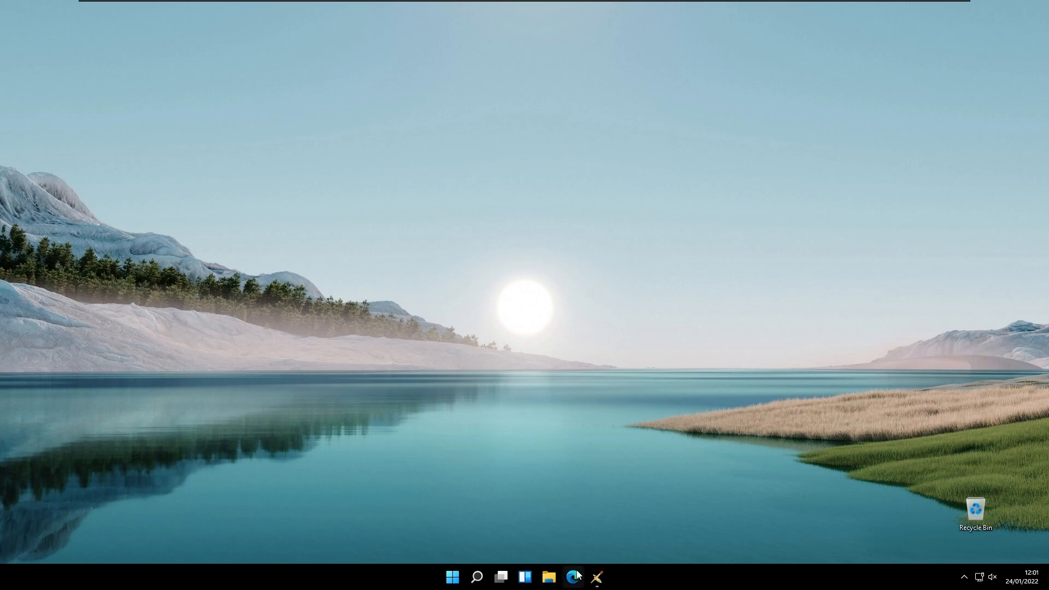
Step: In Edge, find AMOLED wallpapers and download the full-resolution glowing wave image
left_click(572, 576)
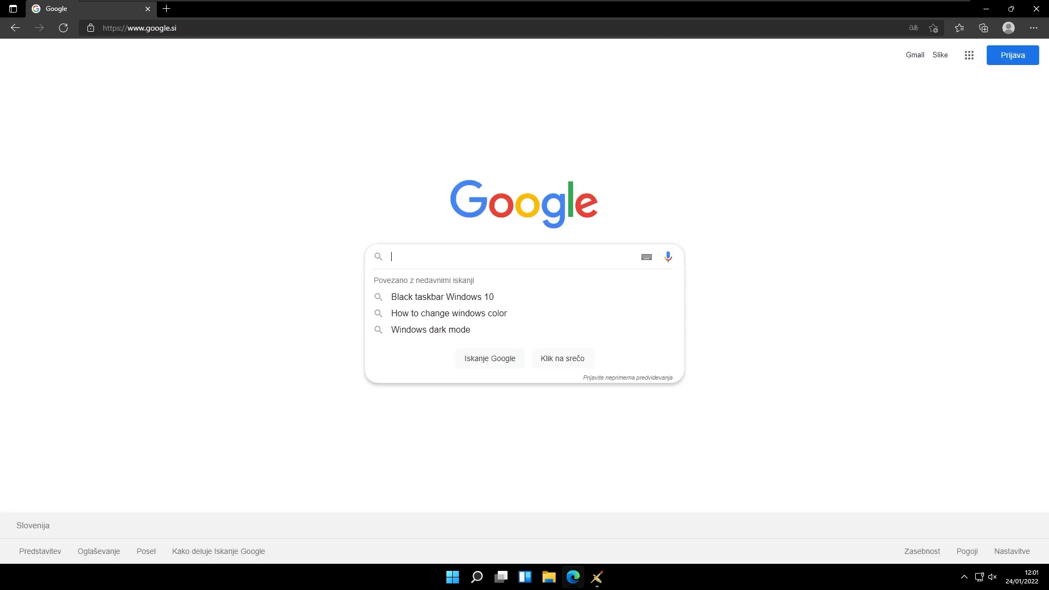
type("amo")
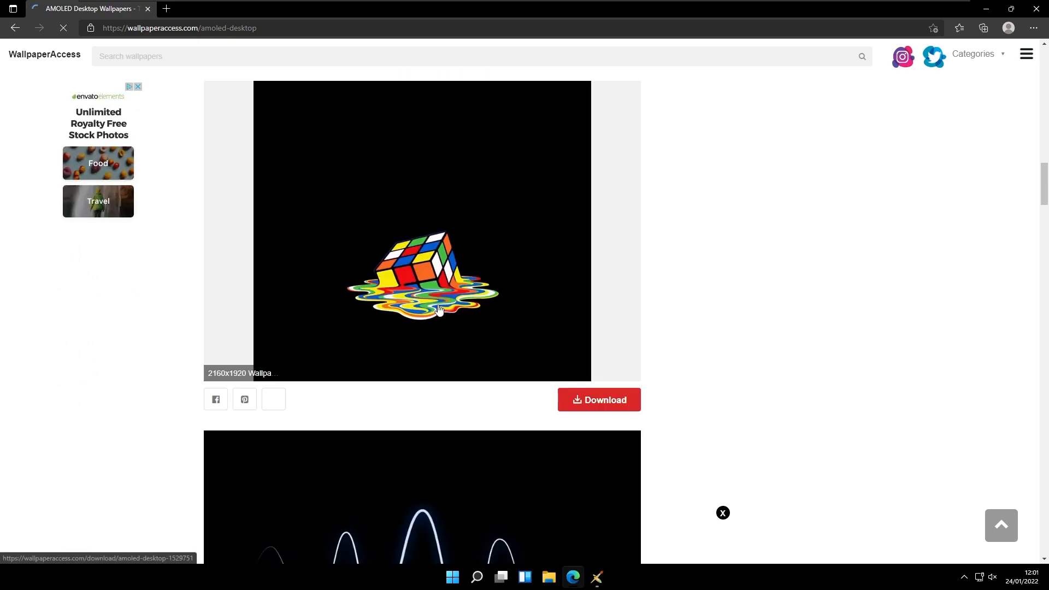
scroll("down", 3)
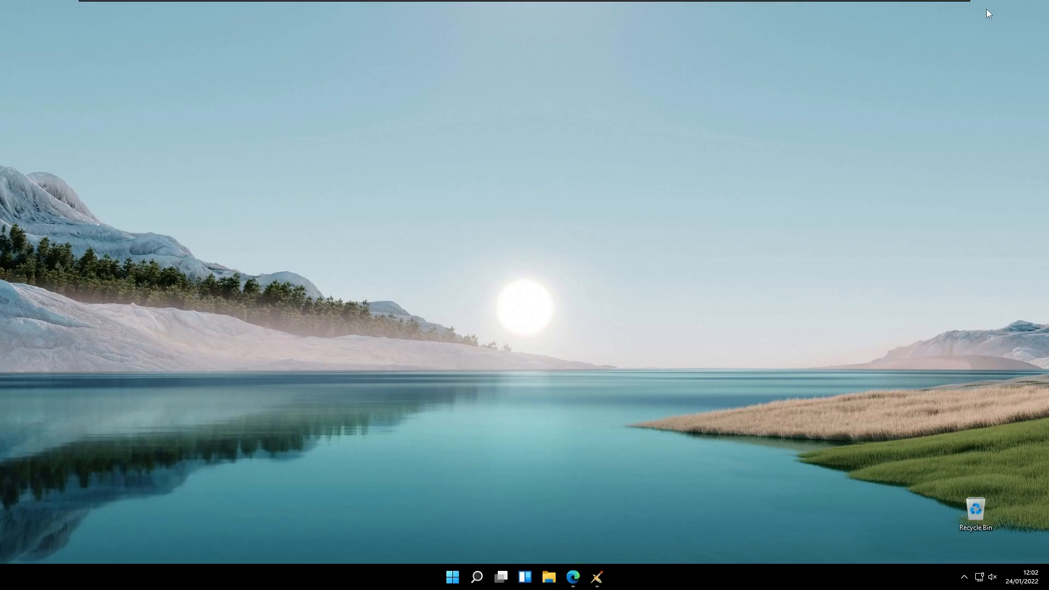
mouse_move(430, 548)
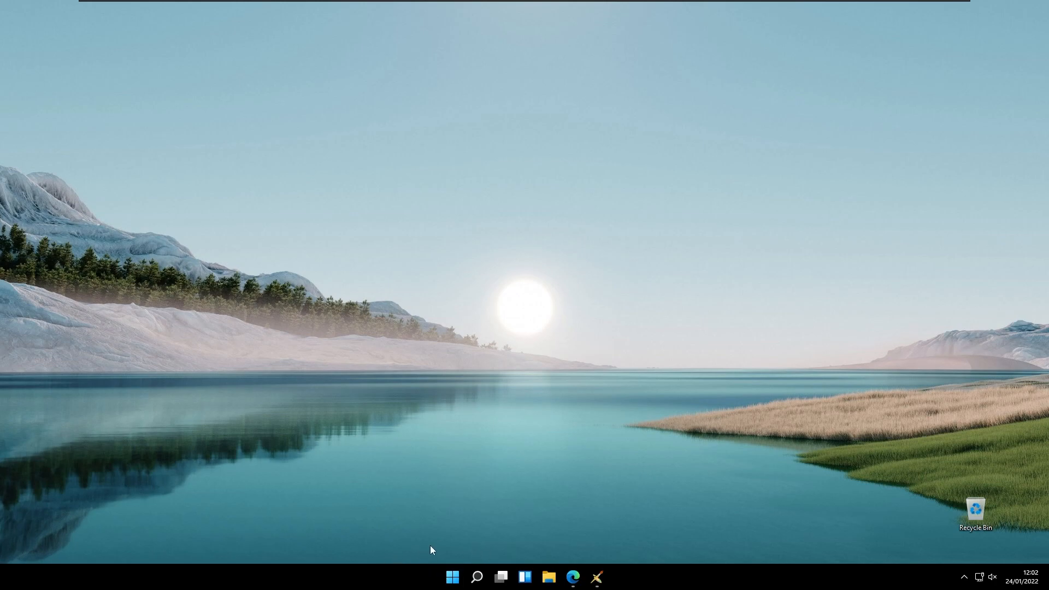
mouse_move(11, 544)
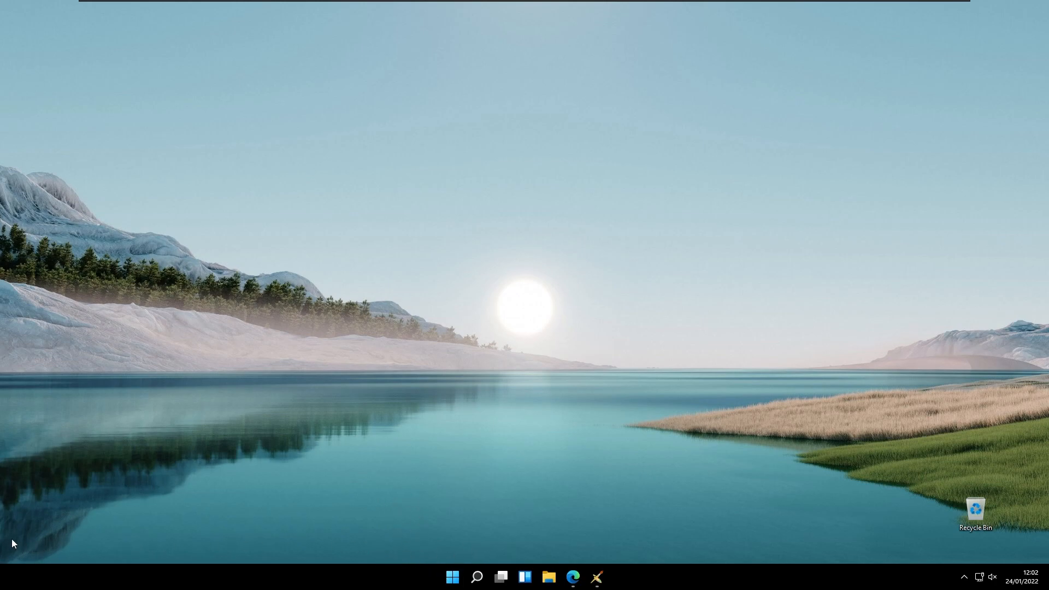
mouse_move(1018, 506)
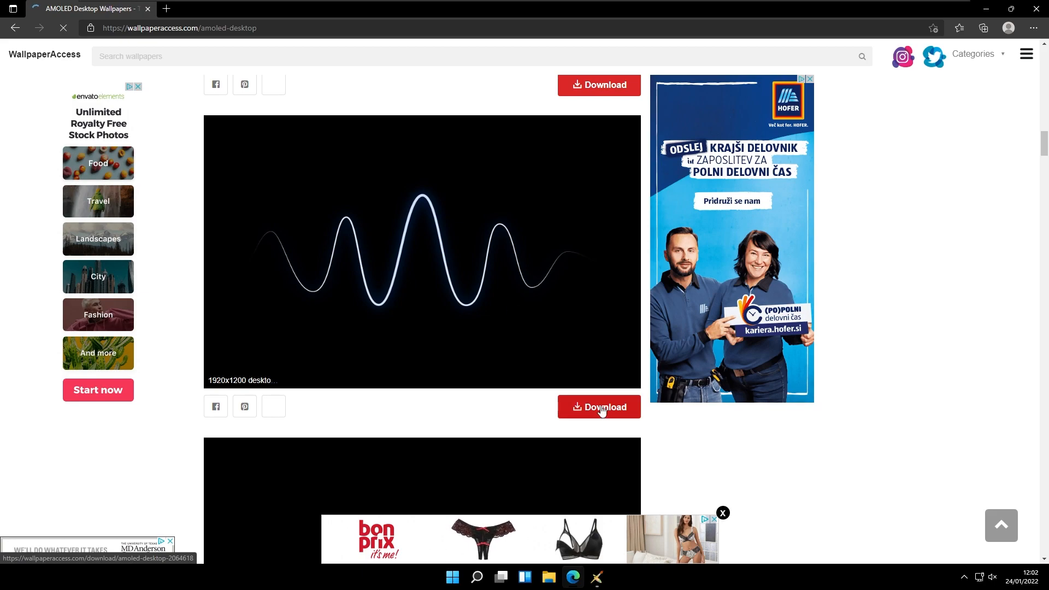
left_click(598, 406)
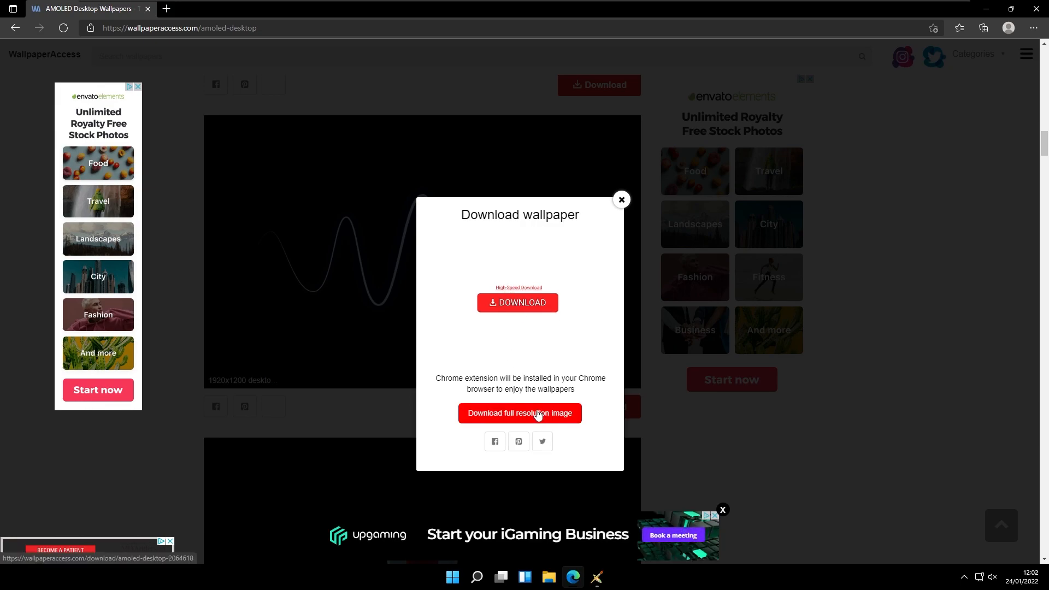
left_click(519, 413)
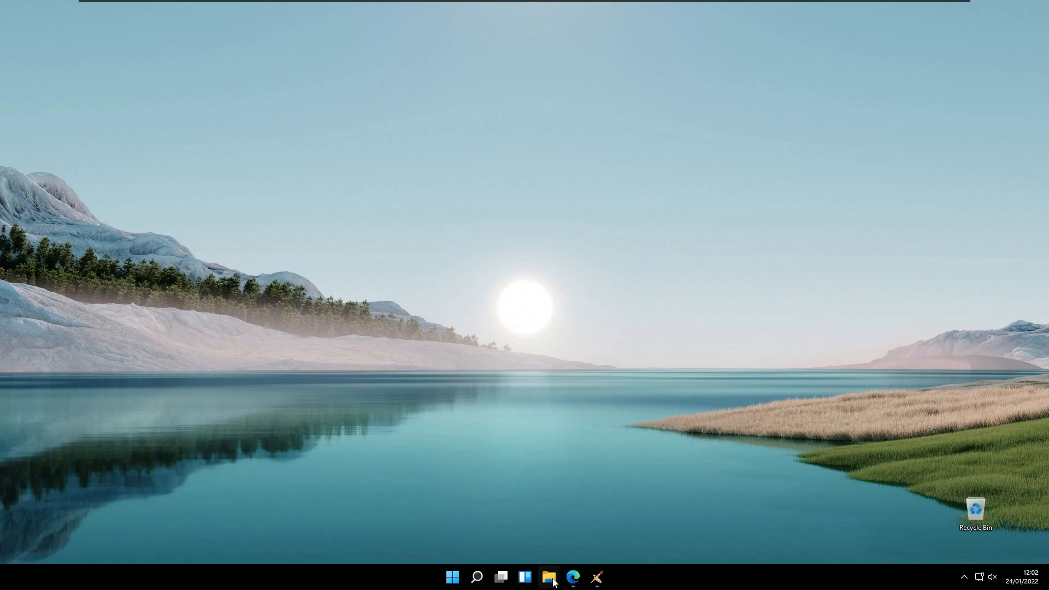
Step: Open File Explorer to locate the downloaded 2064618 JPG
left_click(548, 577)
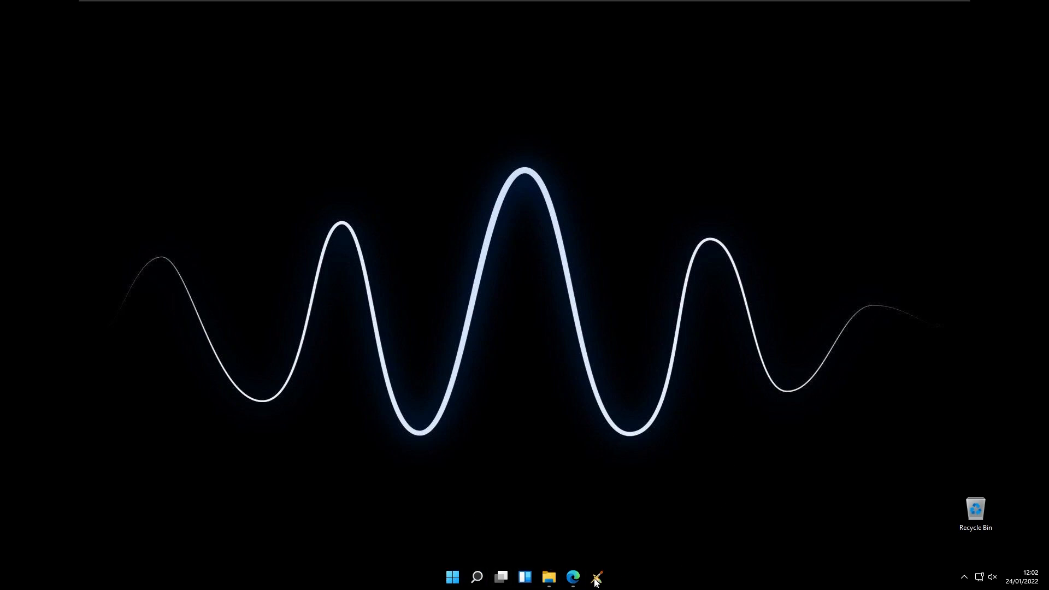
mouse_move(418, 319)
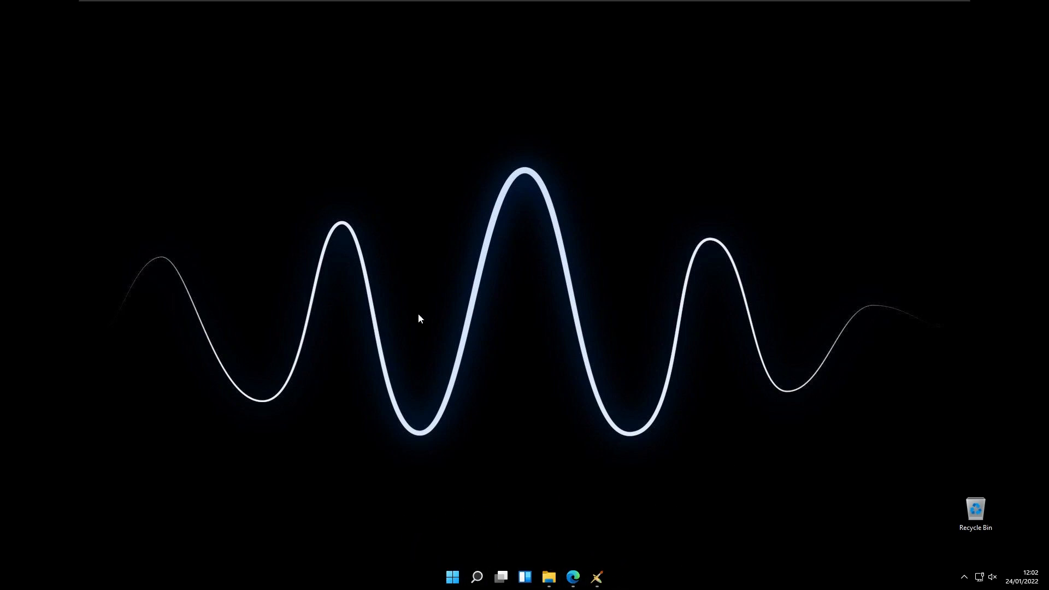
mouse_move(533, 253)
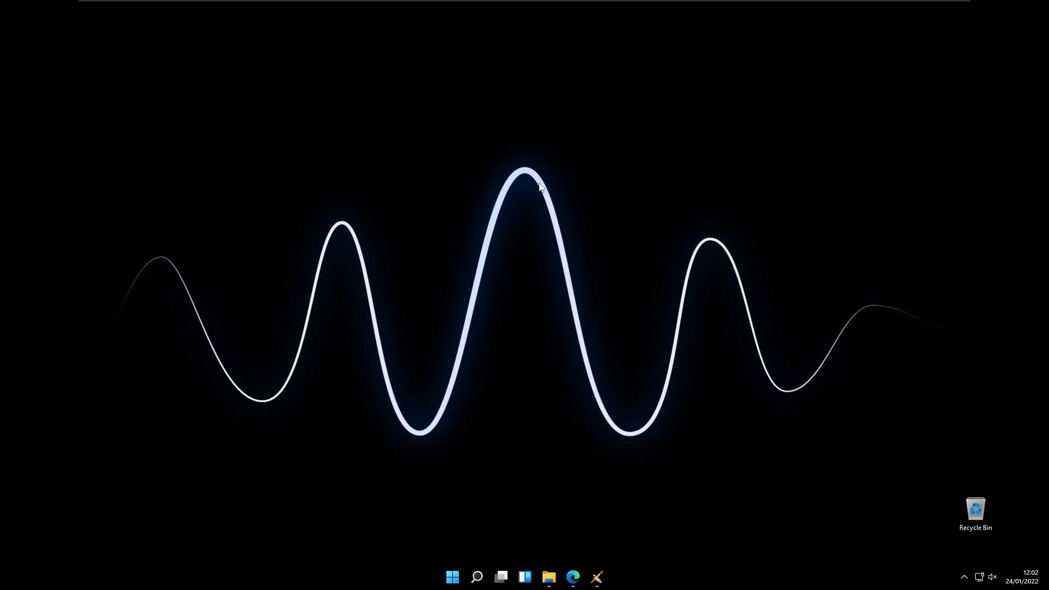
mouse_move(429, 232)
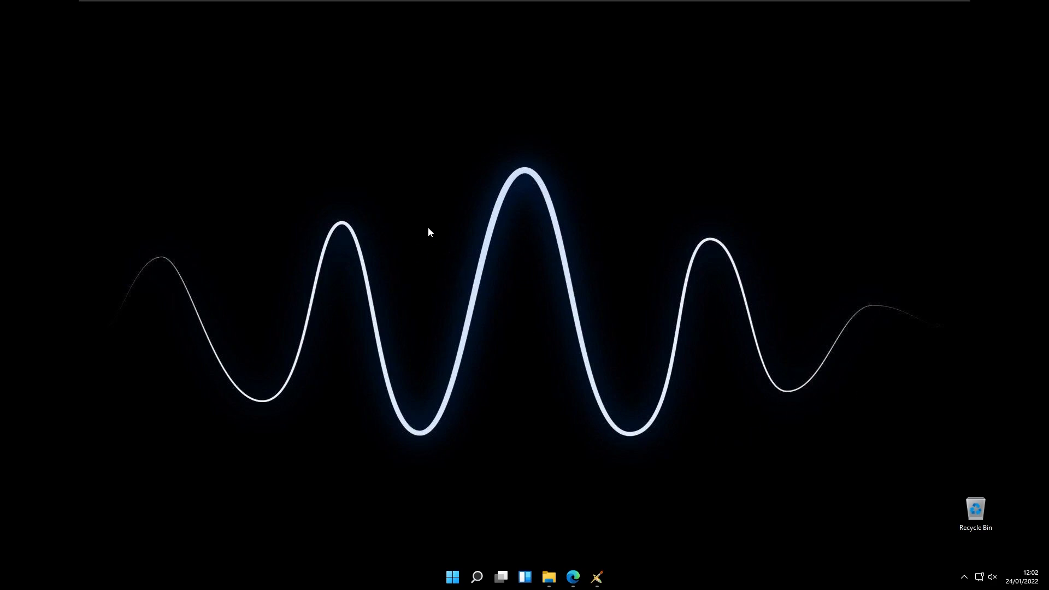
mouse_move(414, 195)
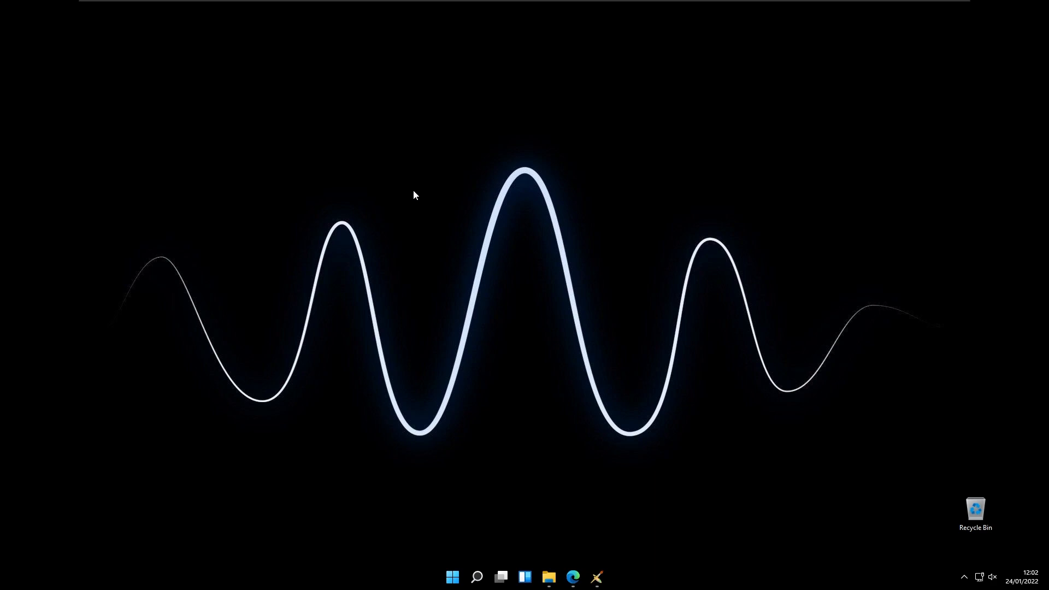
mouse_move(429, 184)
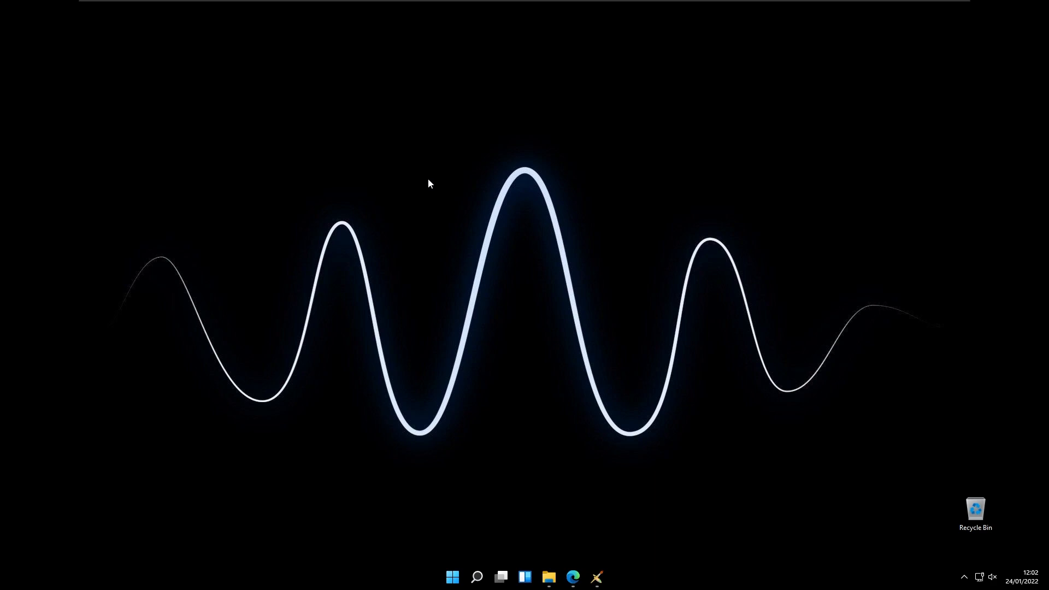
Step: Bring the Pure Dark Theme Tool back up from the taskbar
left_click(595, 577)
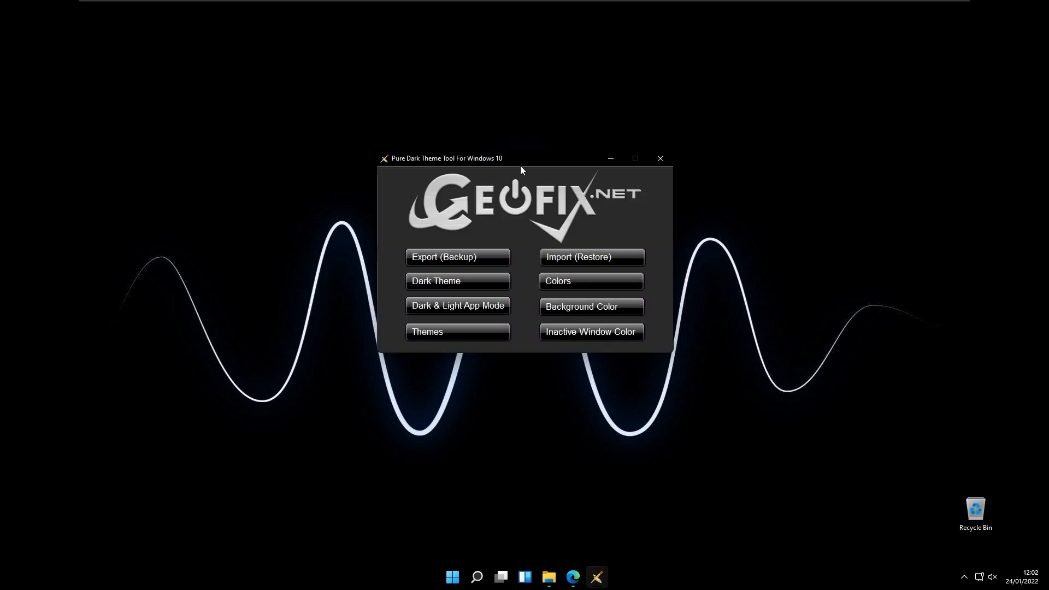
mouse_move(513, 161)
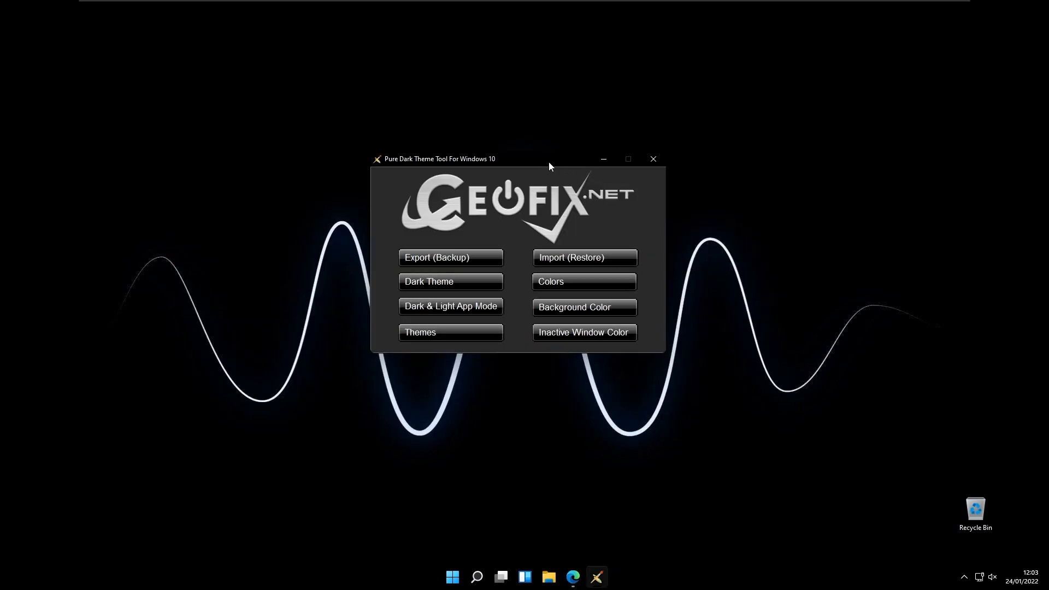
mouse_move(583, 257)
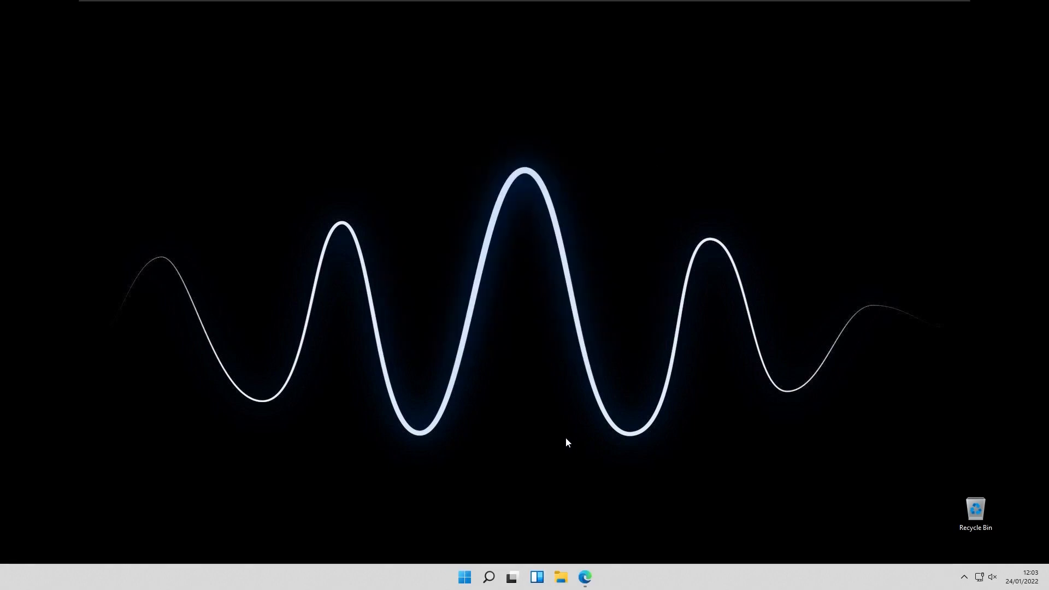
Step: Pick a custom dark accent colour under Personalization > Colors, then open Downloads in File Explorer
left_click(464, 576)
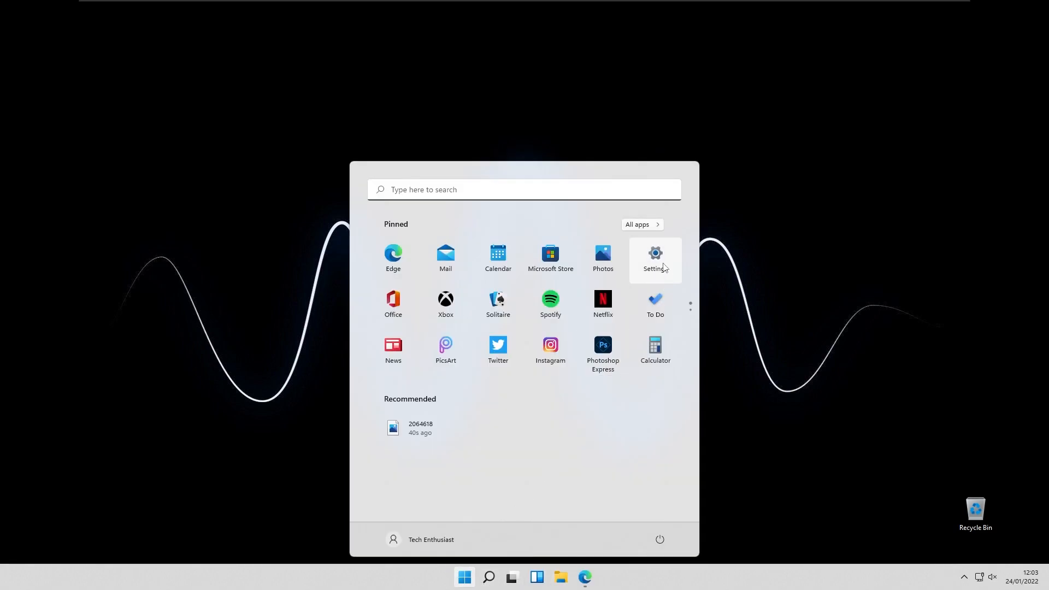
left_click(654, 257)
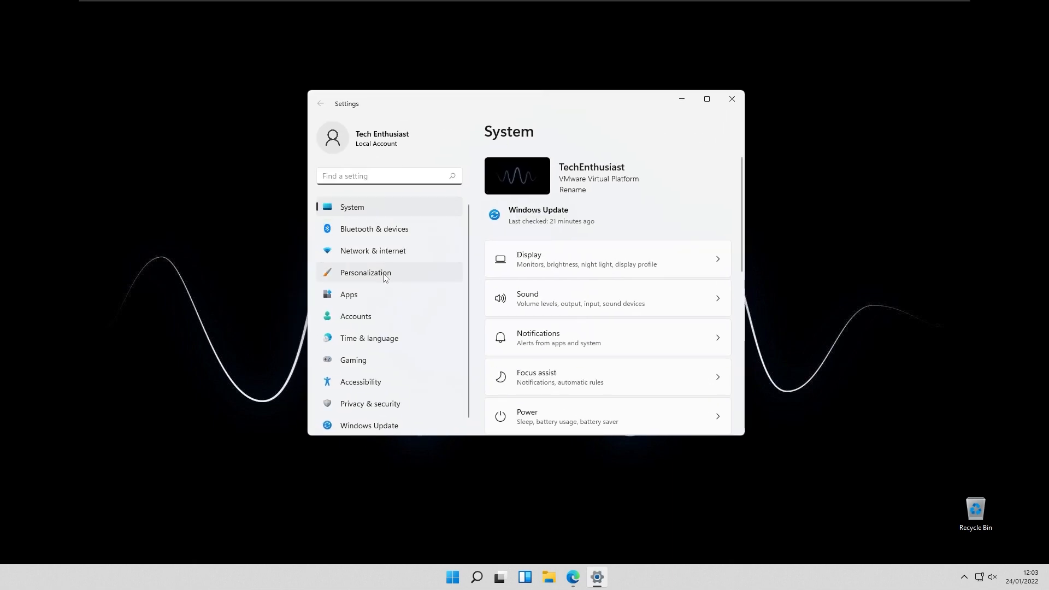
left_click(365, 272)
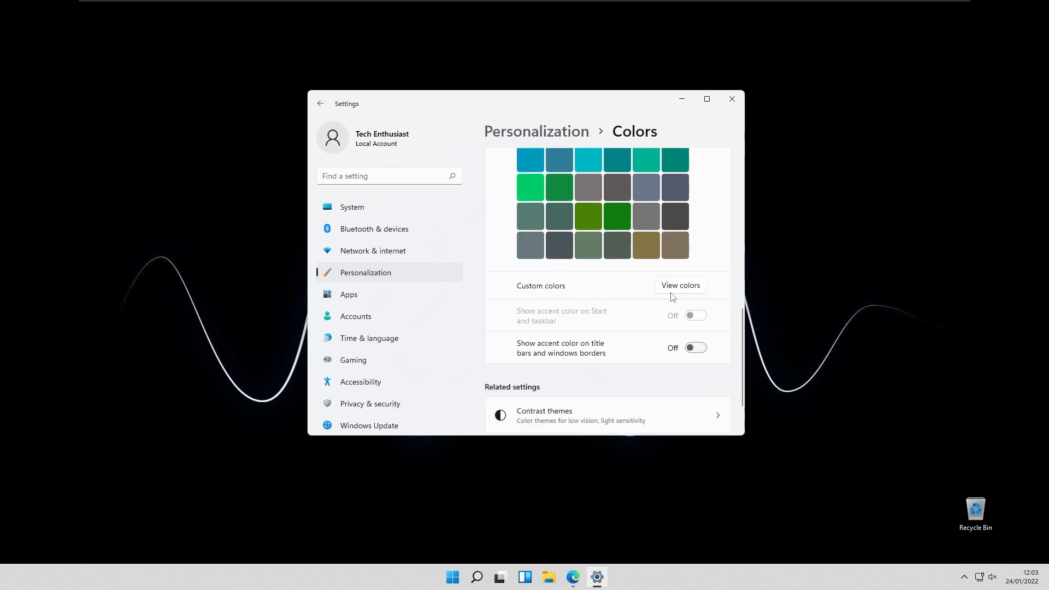
left_click(679, 285)
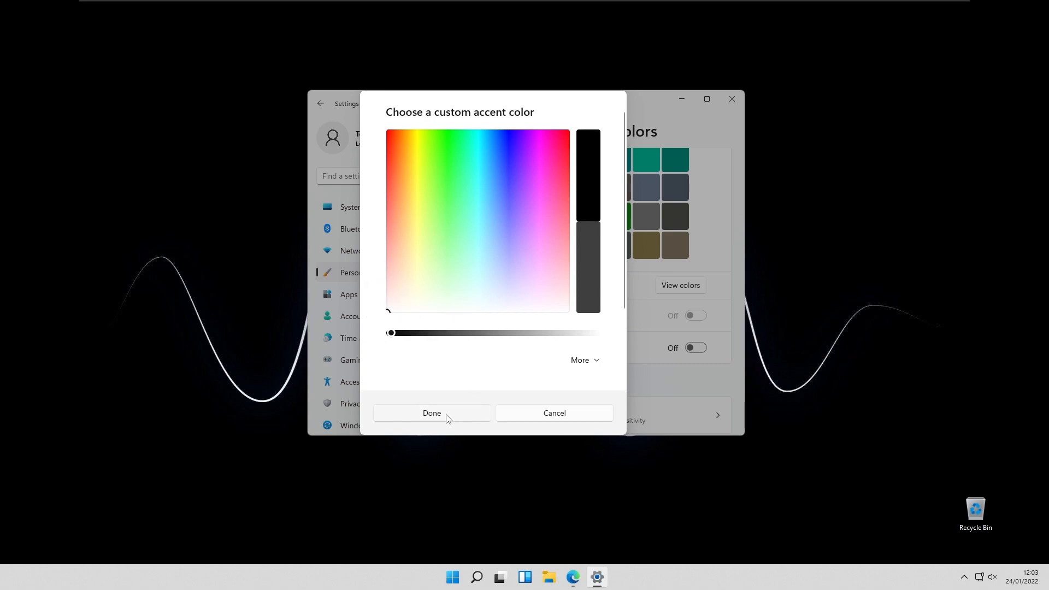
left_click(430, 413)
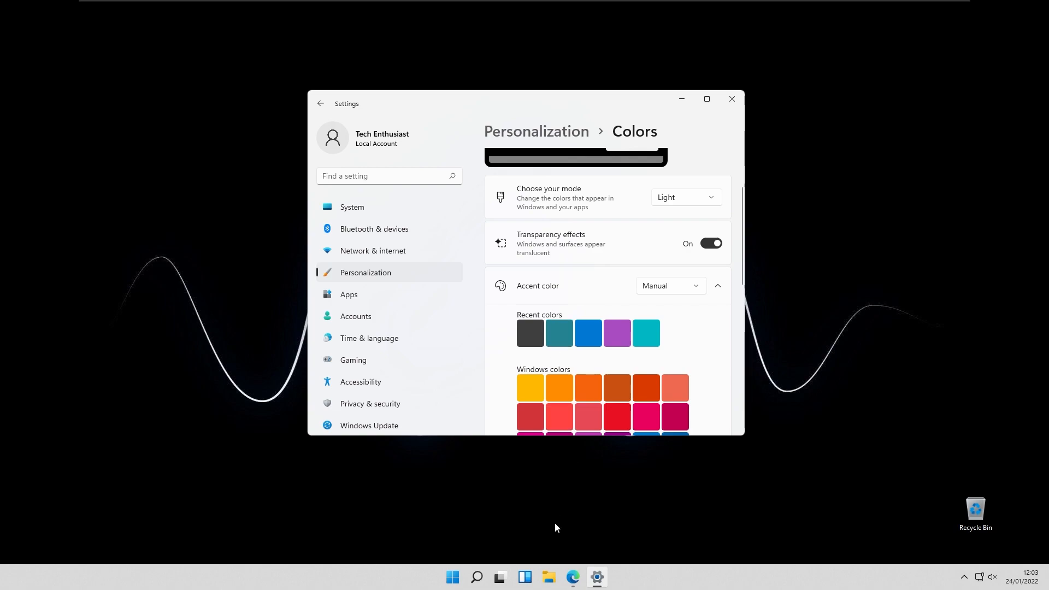
mouse_move(558, 182)
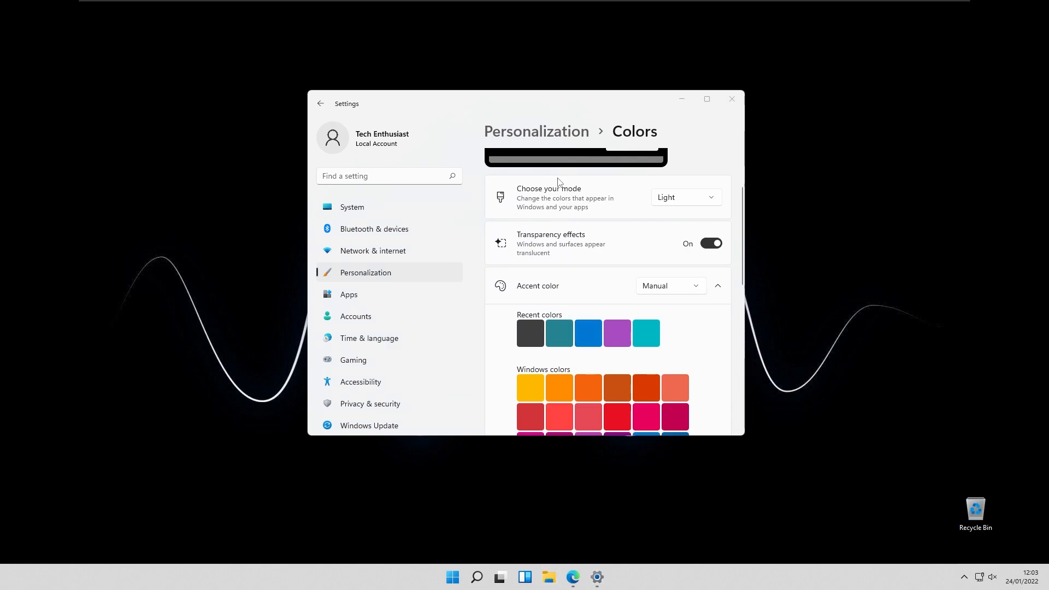
left_click(524, 577)
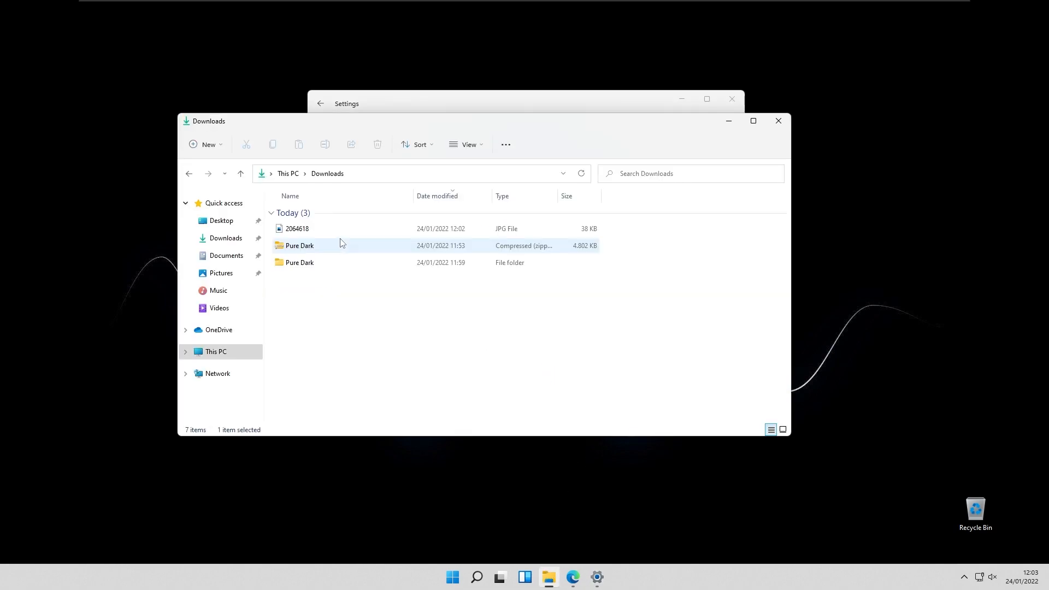
Step: Open the Pure Dark folder in Downloads and launch the Pure Dark application
double_click(300, 263)
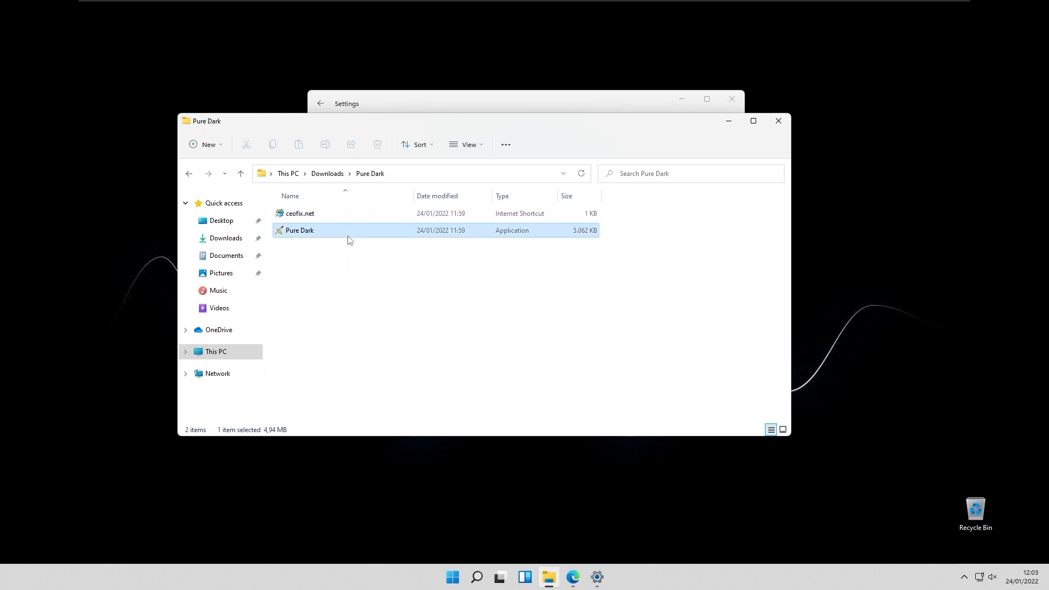
double_click(298, 230)
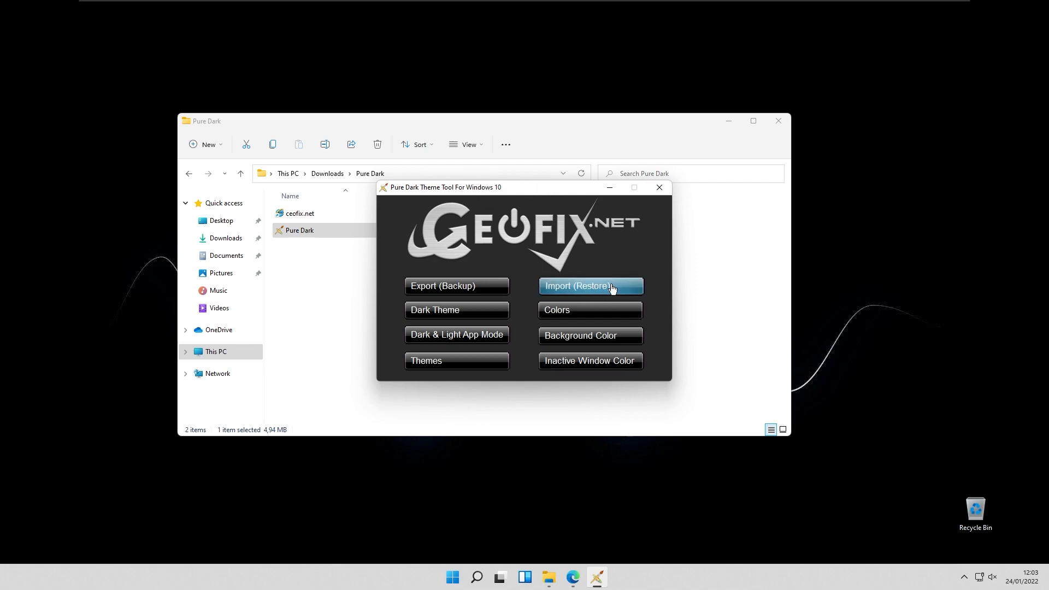
mouse_move(577, 296)
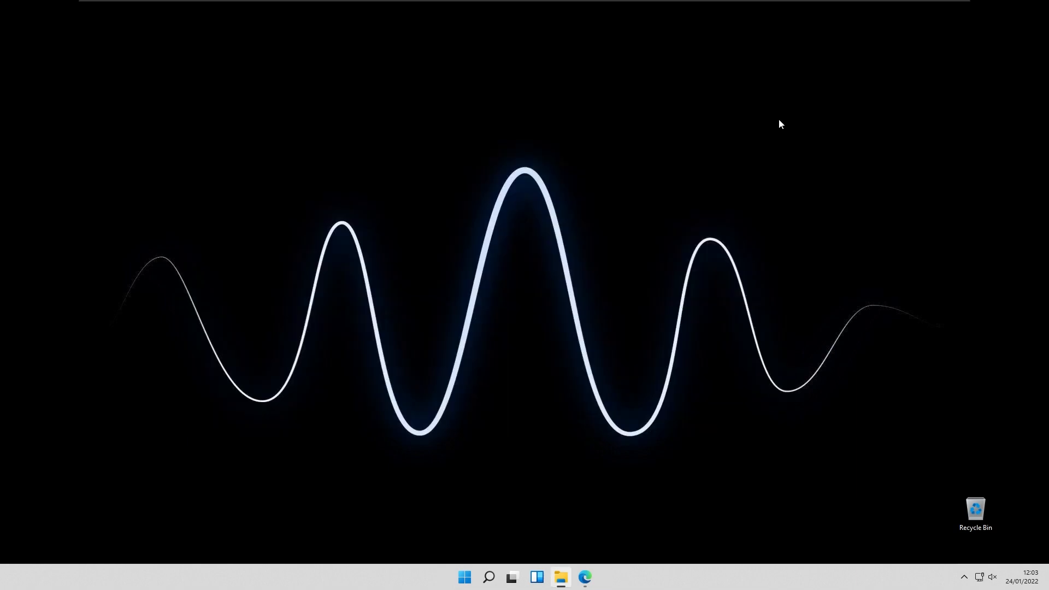
mouse_move(655, 136)
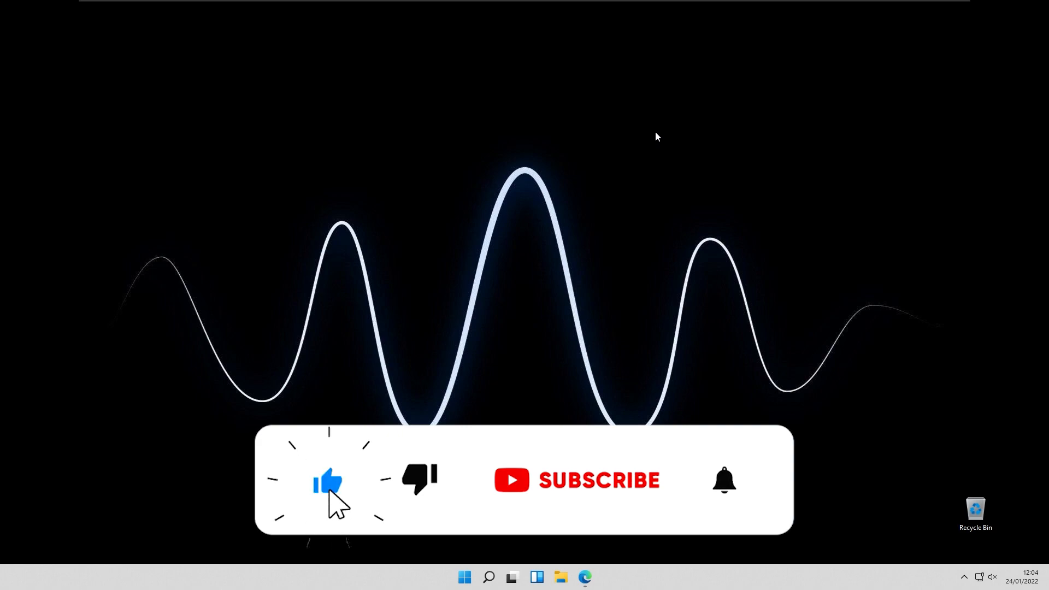
left_click(577, 480)
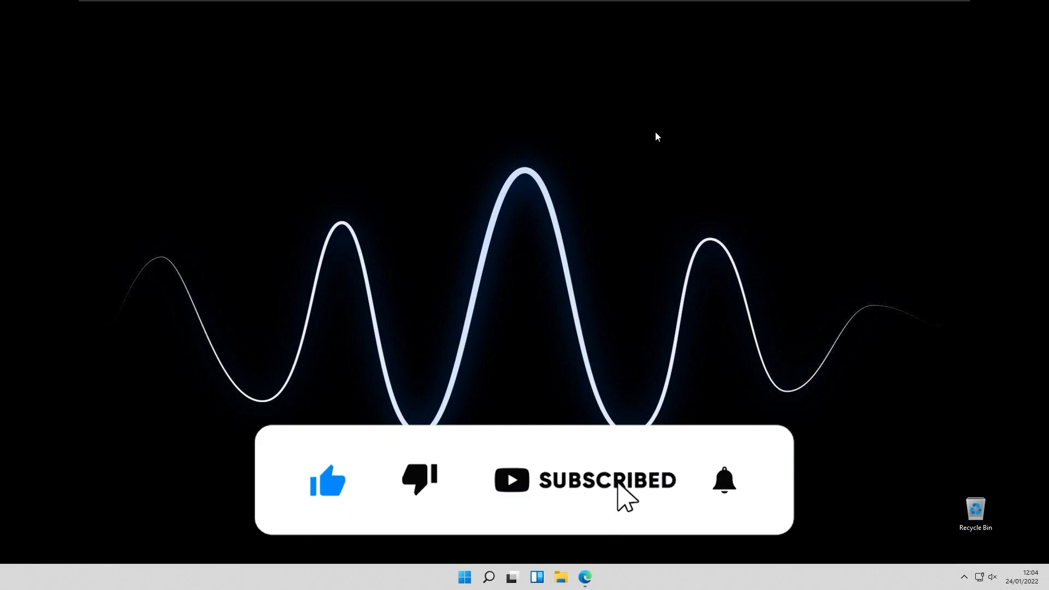
left_click(723, 479)
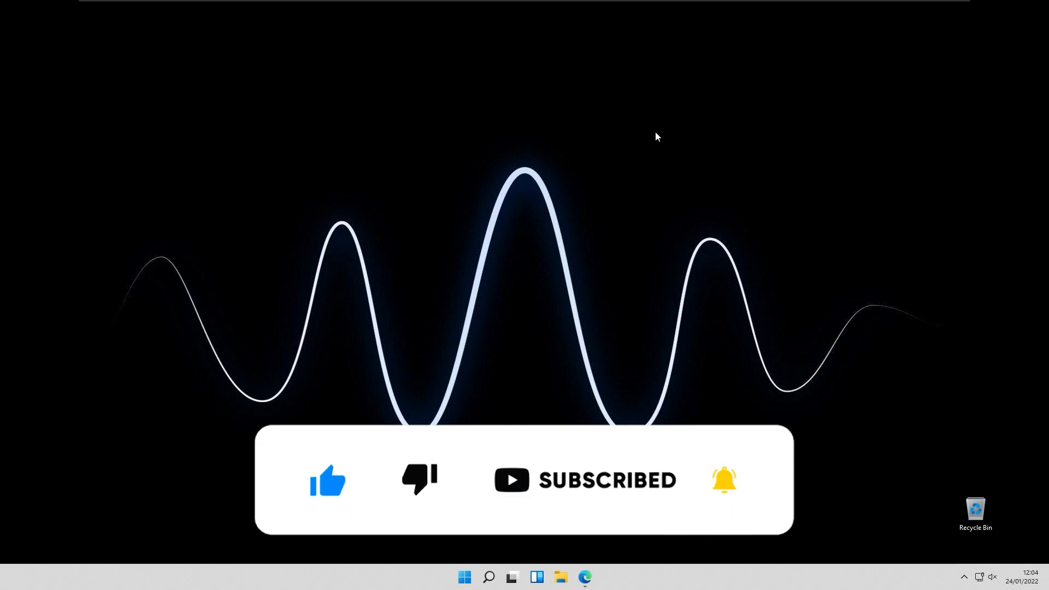